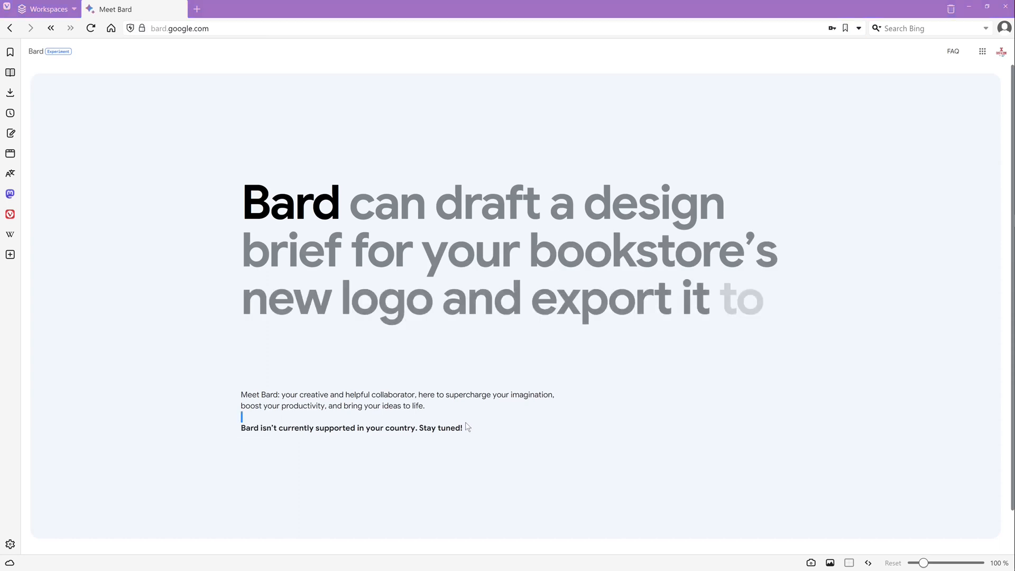
# Step: Add START-OF-SELECTION. below ENDCLASS and begin a Data(HelloWorld) = NEW instantiation
pyautogui.tripleClick(352, 427)
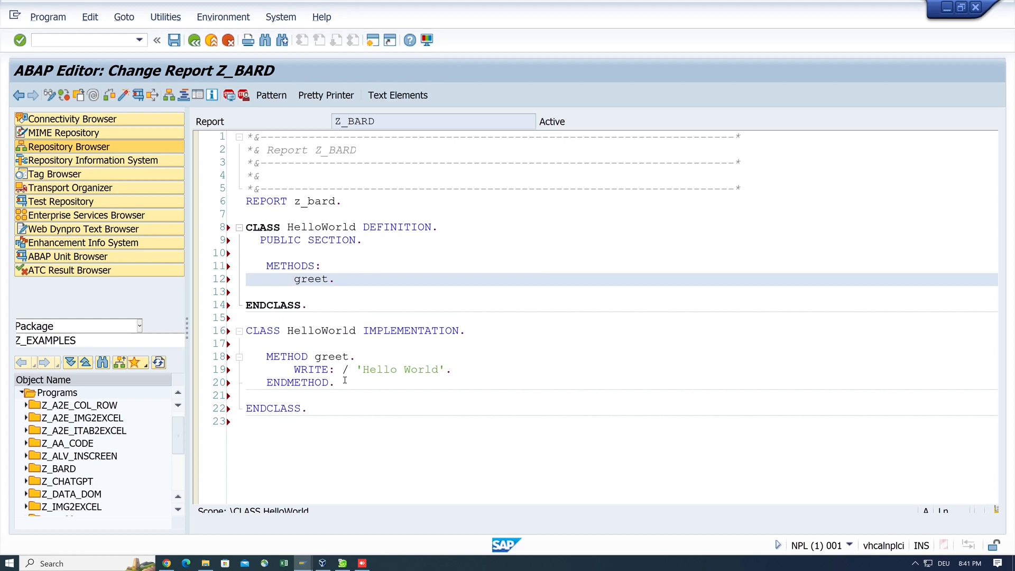
pyautogui.write('START-OF-SELECTION.')
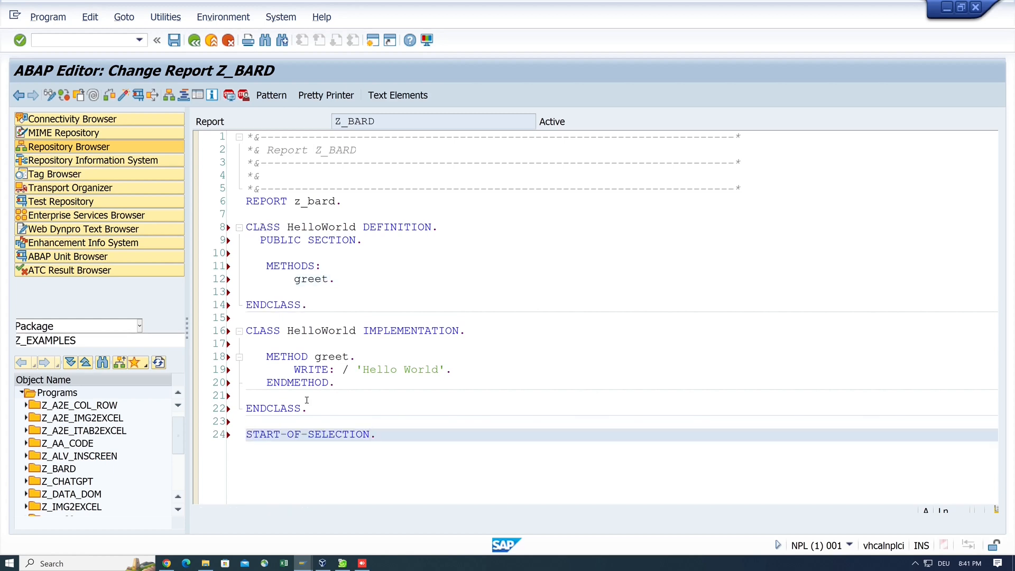
pyautogui.write('Data(HelloWorld) = NEW')
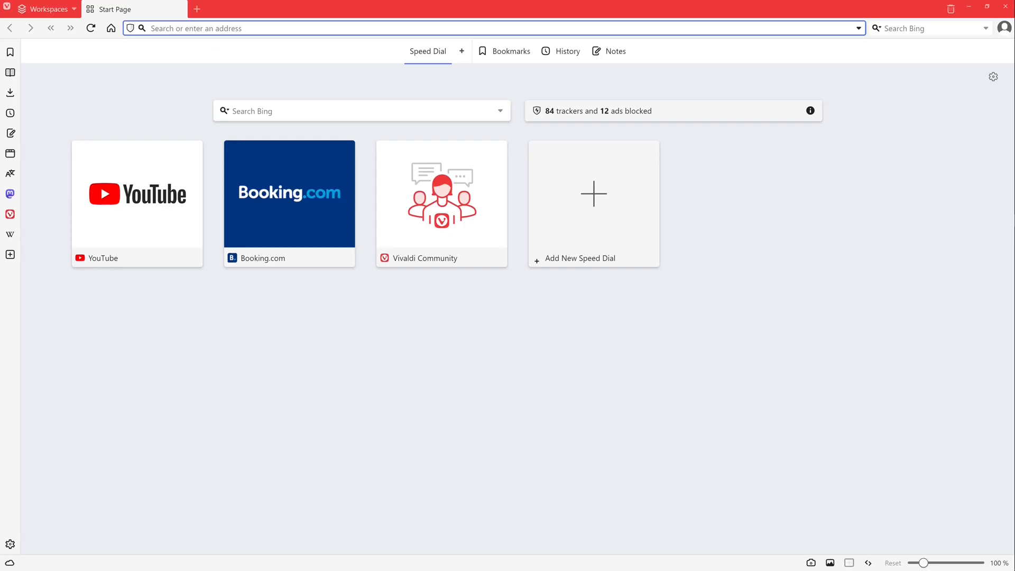
# Step: Go to bard.google.com in Vivaldi and sign in with the Google account
pyautogui.write('bard.google.com')
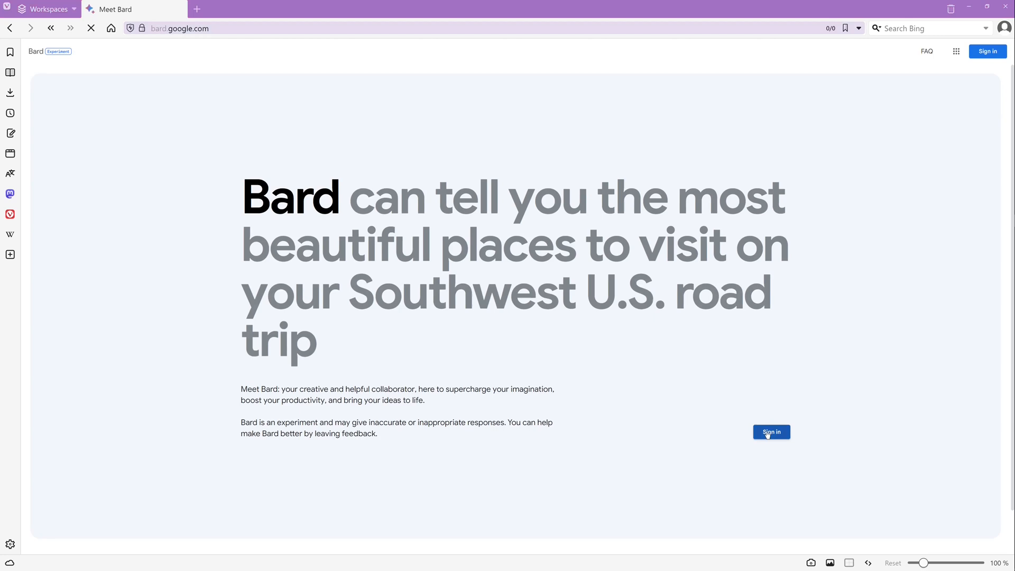
pyautogui.click(770, 432)
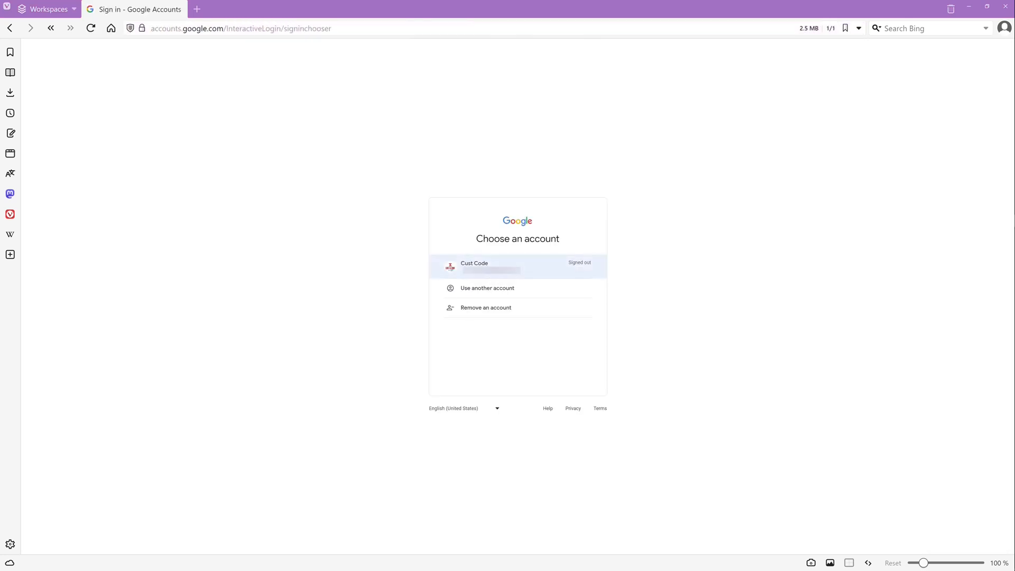
pyautogui.click(516, 265)
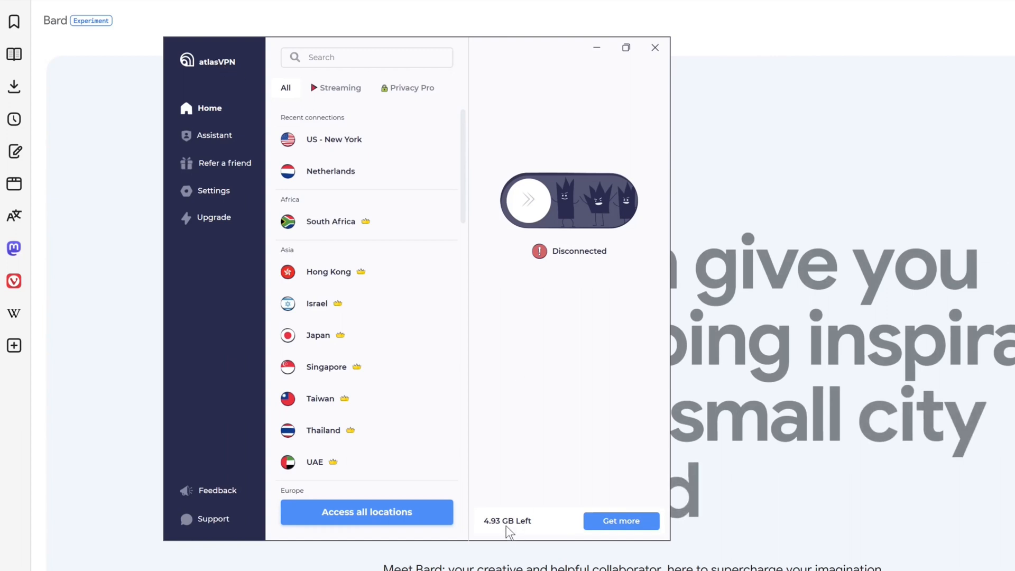
# Step: Connect Atlas VPN through the United States New York server
pyautogui.scroll(-3)
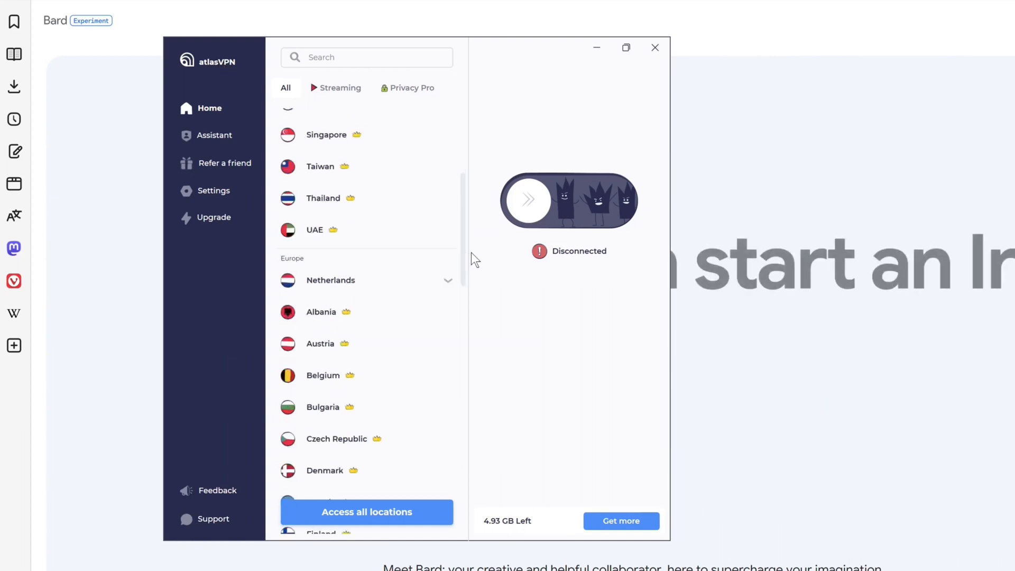
pyautogui.scroll(-3)
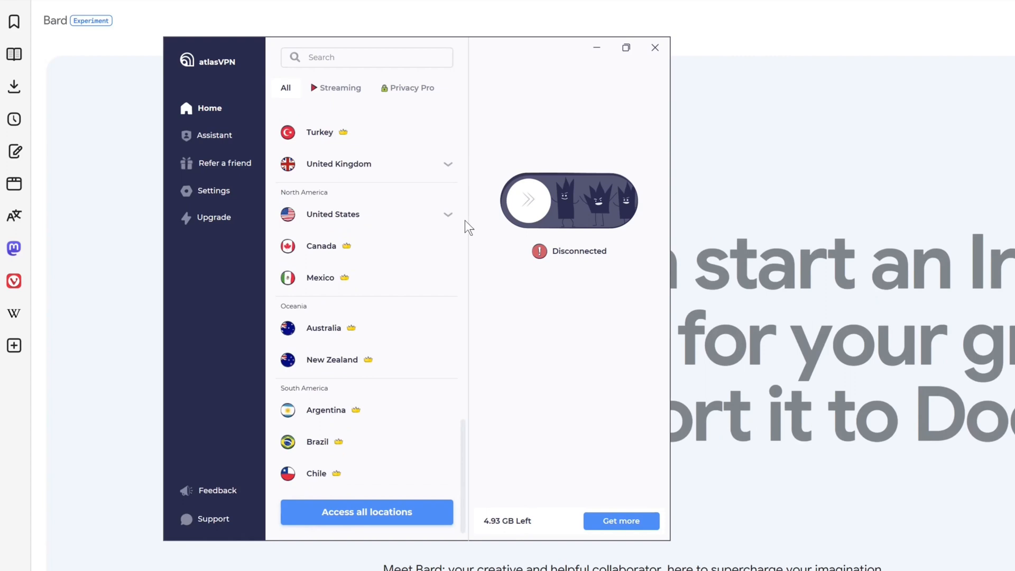
pyautogui.click(332, 214)
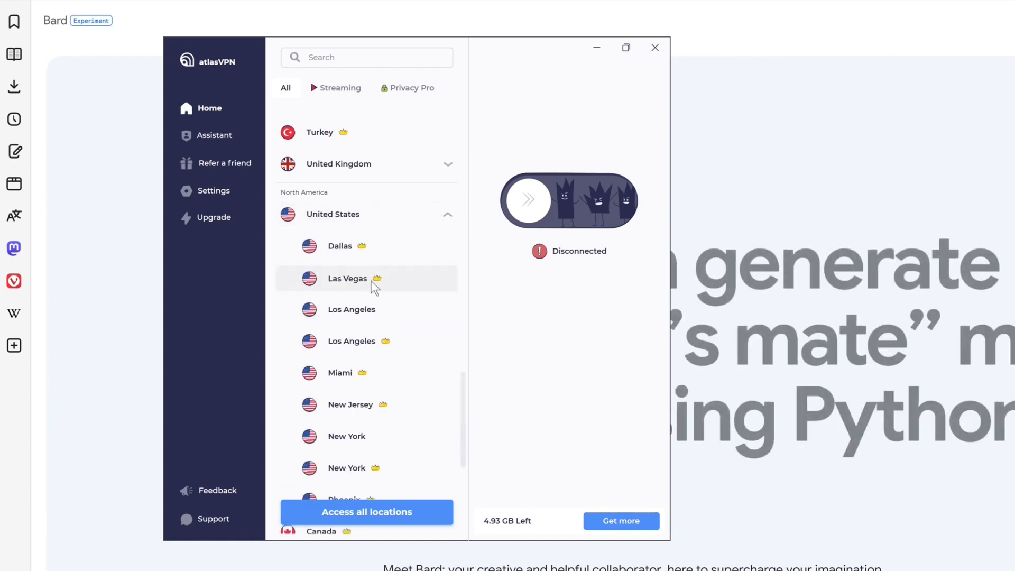
pyautogui.moveTo(366, 436)
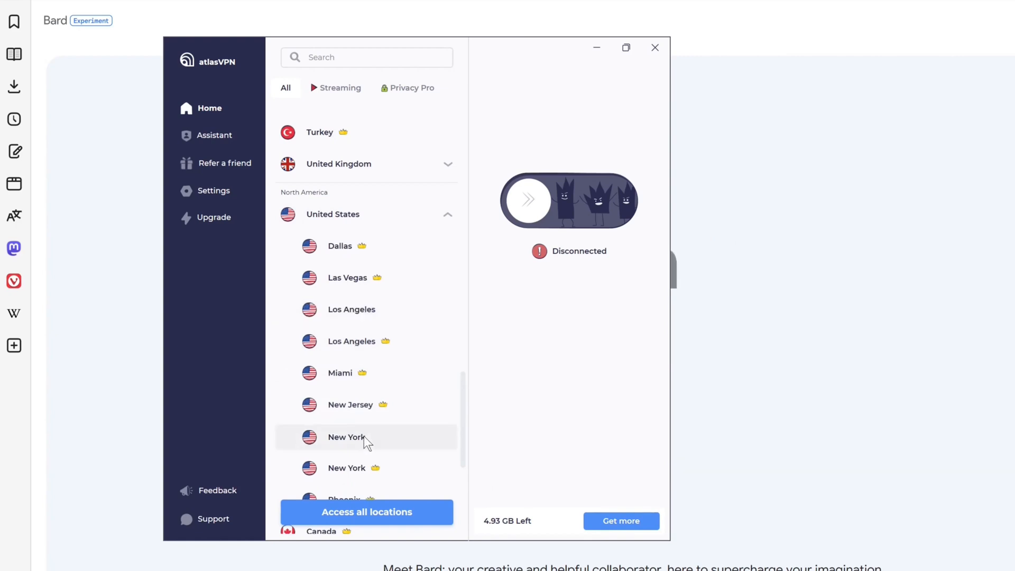
pyautogui.click(346, 436)
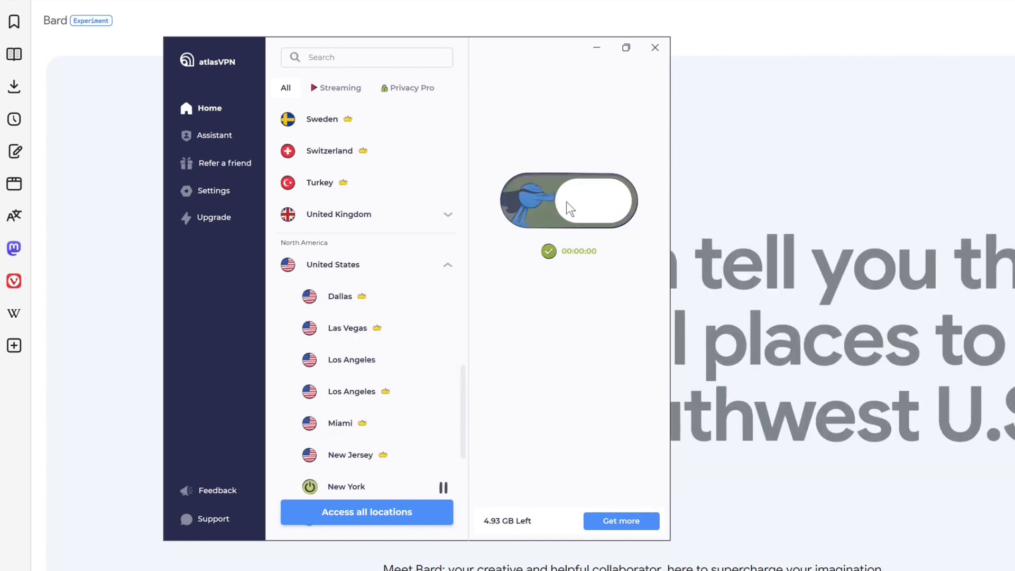
pyautogui.click(568, 199)
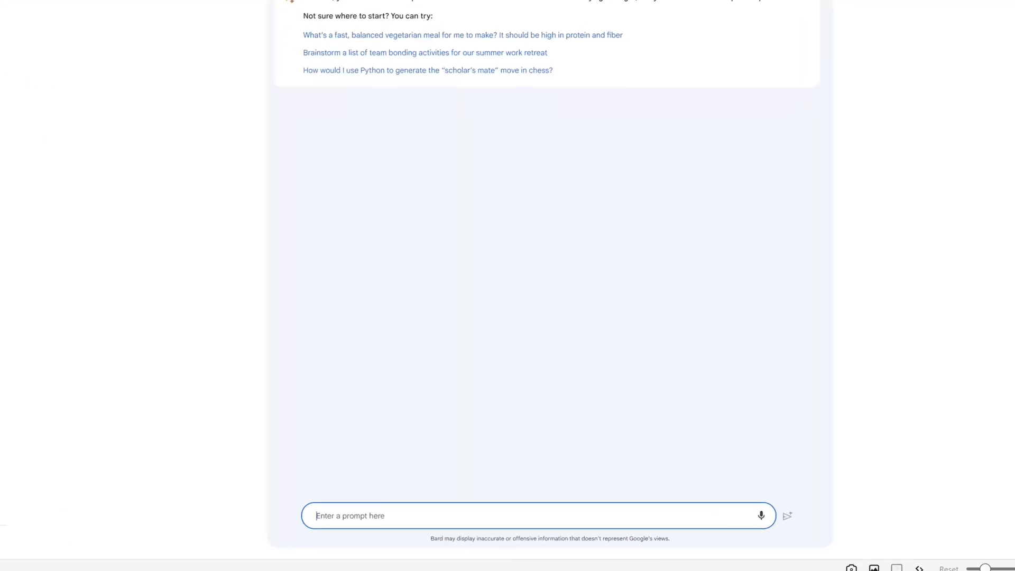
# Step: Ask Bard "what is abap?" and scroll through its answer
pyautogui.write('what is')
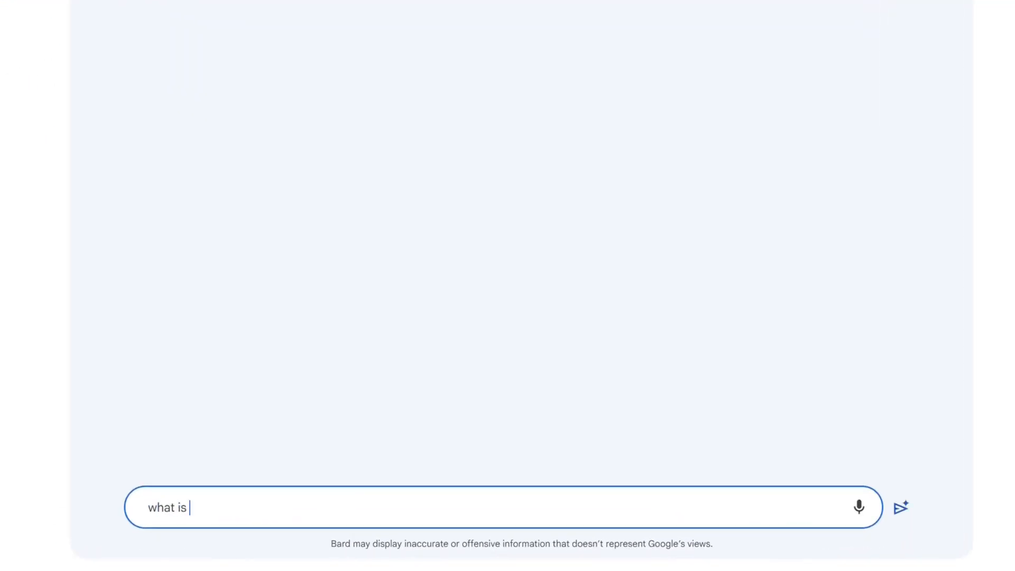
pyautogui.write('abap?')
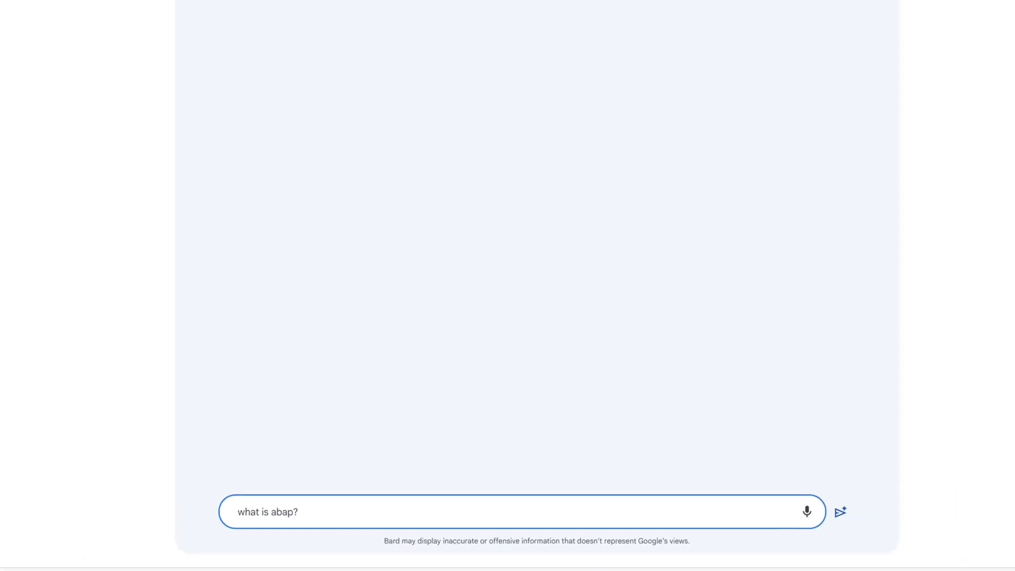
pyautogui.click(840, 511)
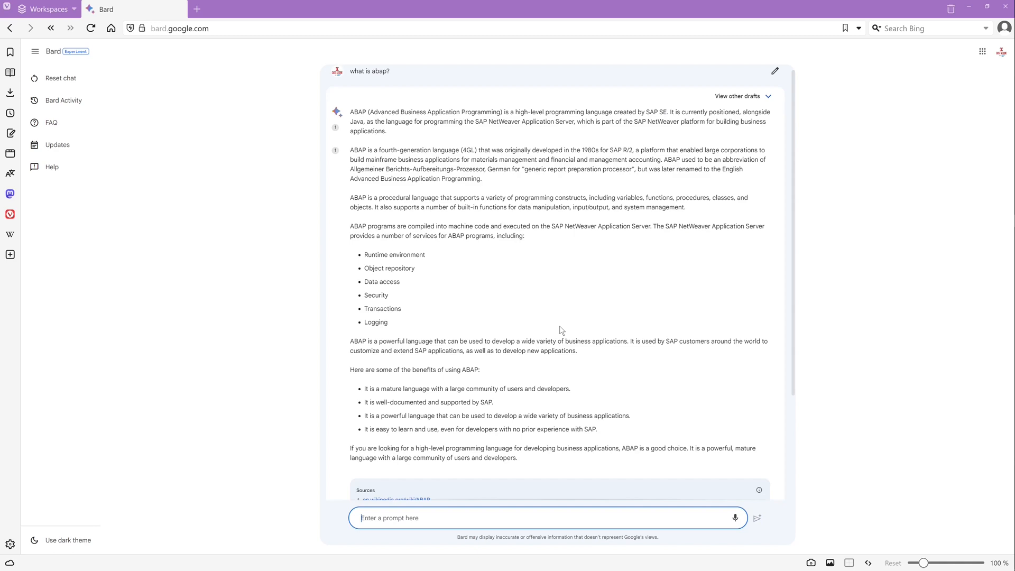
pyautogui.scroll(-3)
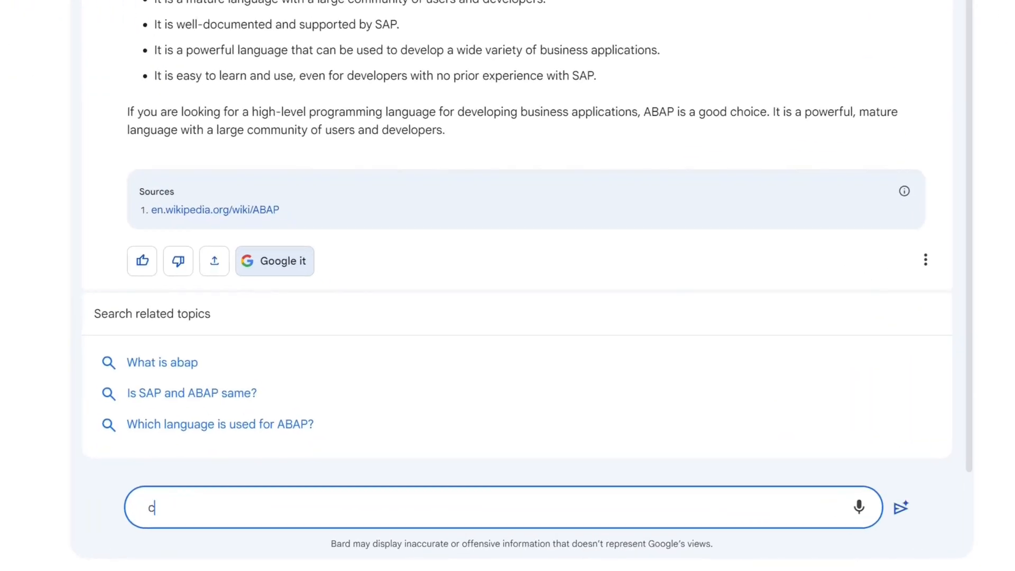
# Step: Ask Bard to "create hello world in abap"
pyautogui.write('create hello world in abap')
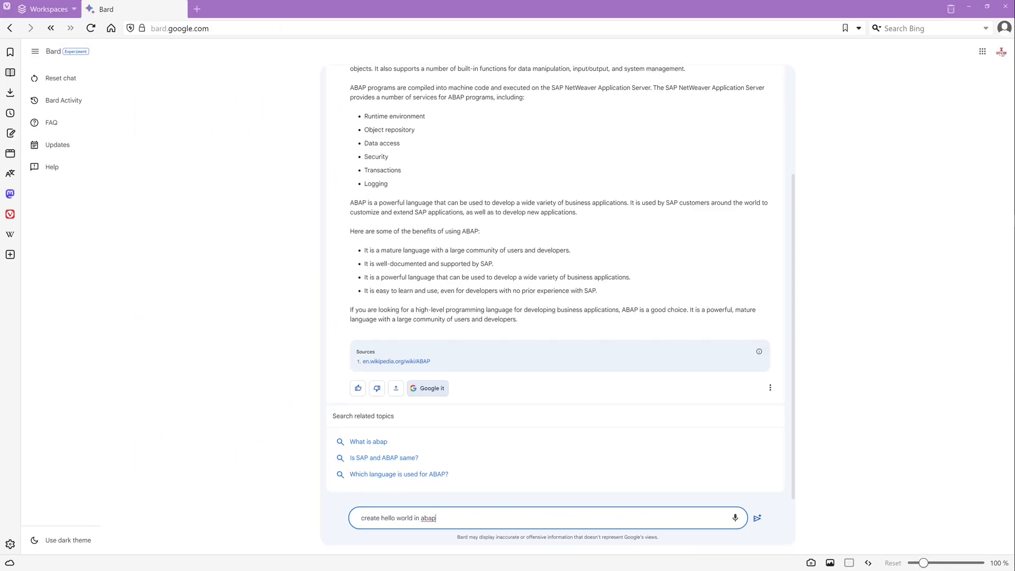
pyautogui.click(756, 518)
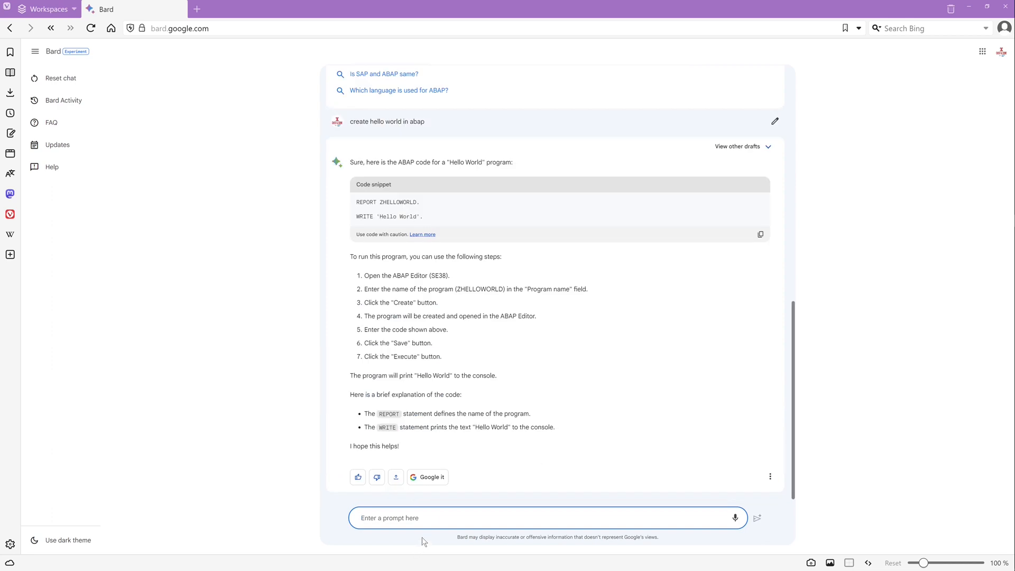
pyautogui.write('create hello wor')
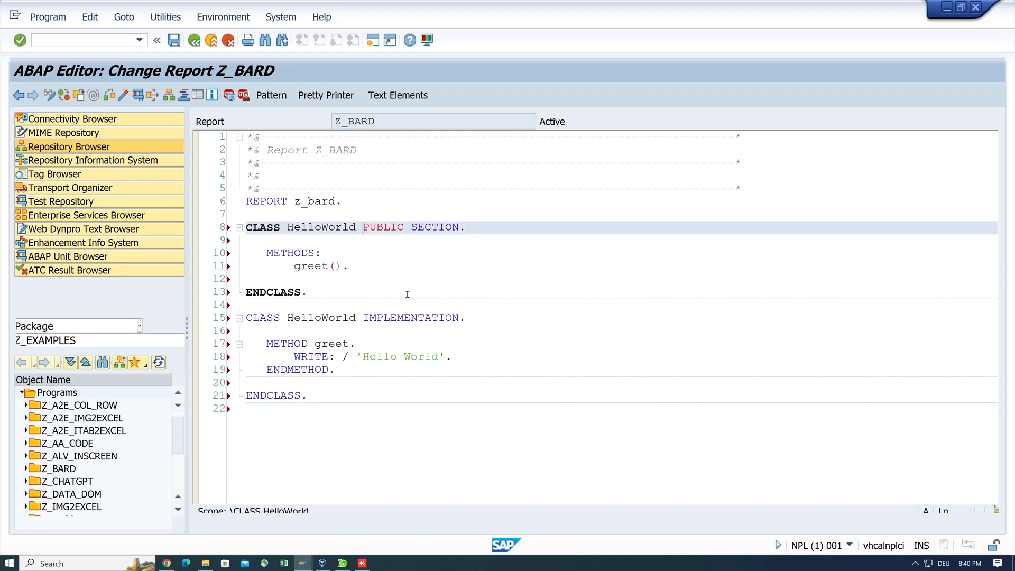
# Step: Below the class, add START-OF-SELECTION. and Data(HelloWorld) = NEW HelloWorld
pyautogui.write('DEFINITION')
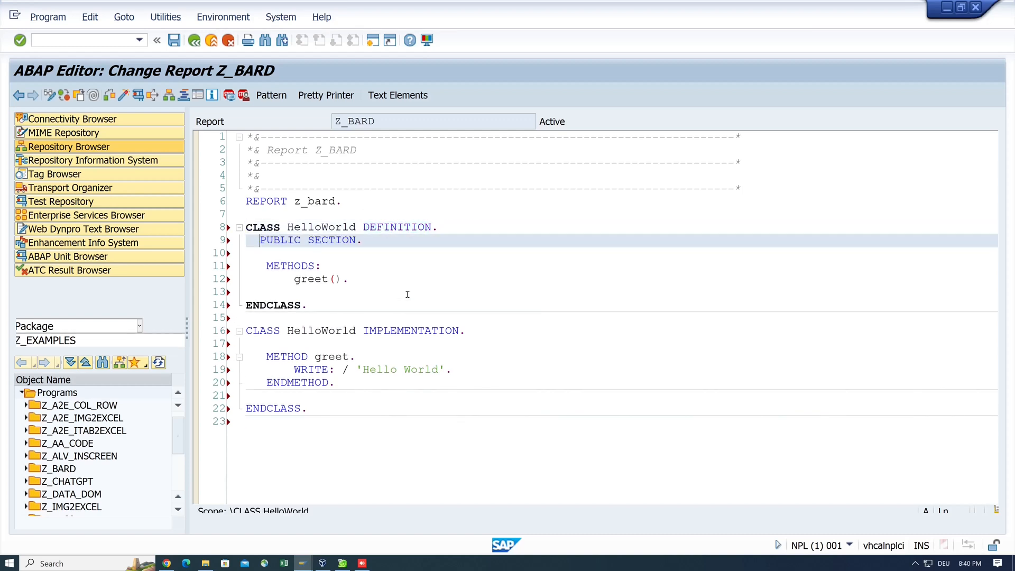
pyautogui.click(292, 265)
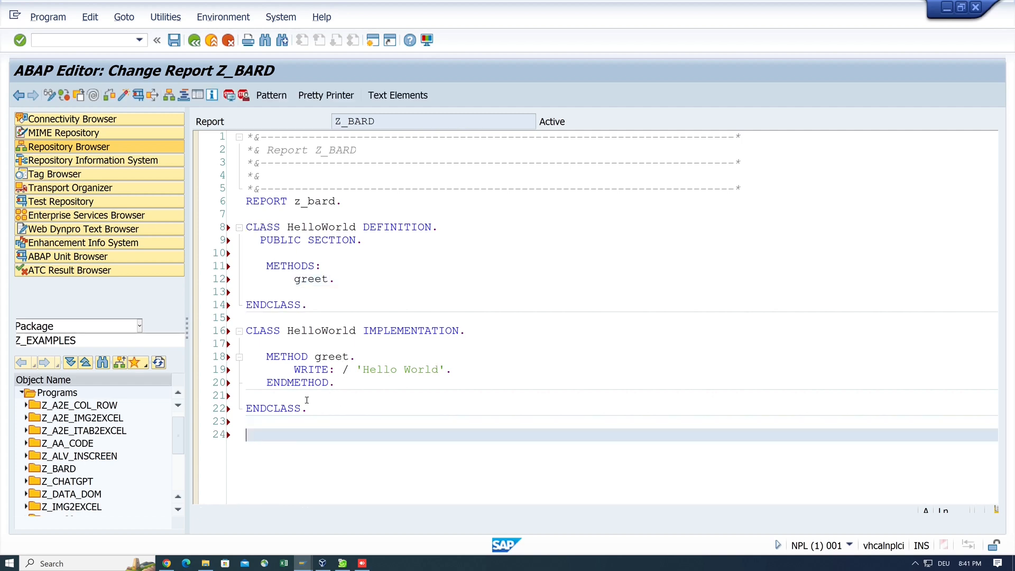
pyautogui.write('START-OF-SELECTION.')
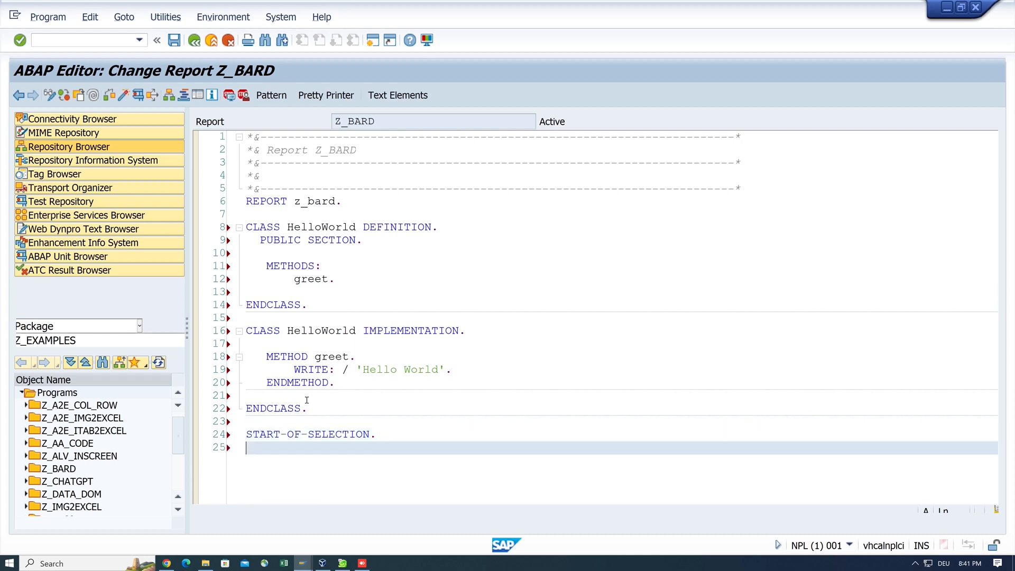
pyautogui.write('Data(Hello)')
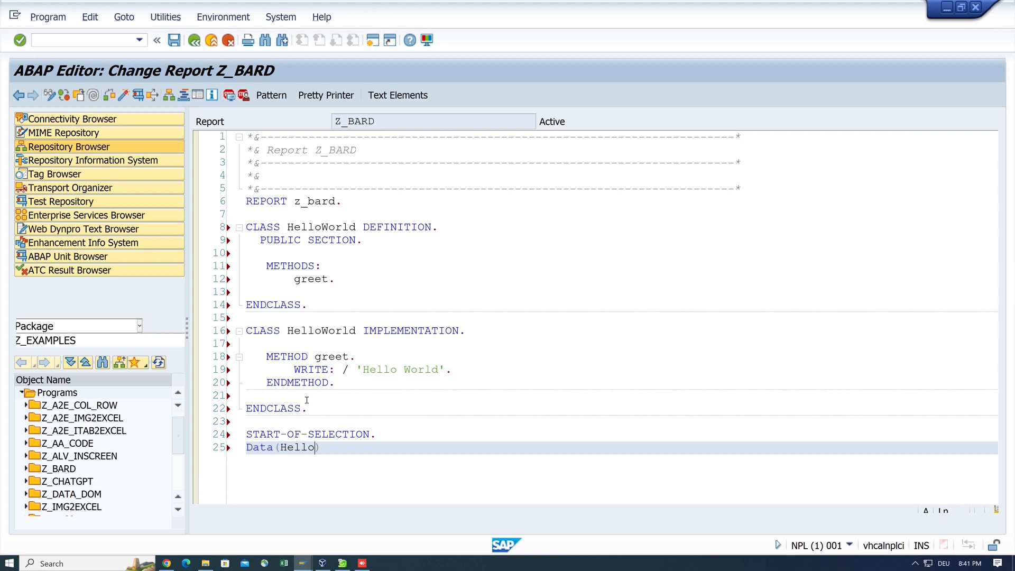
pyautogui.write('World) =')
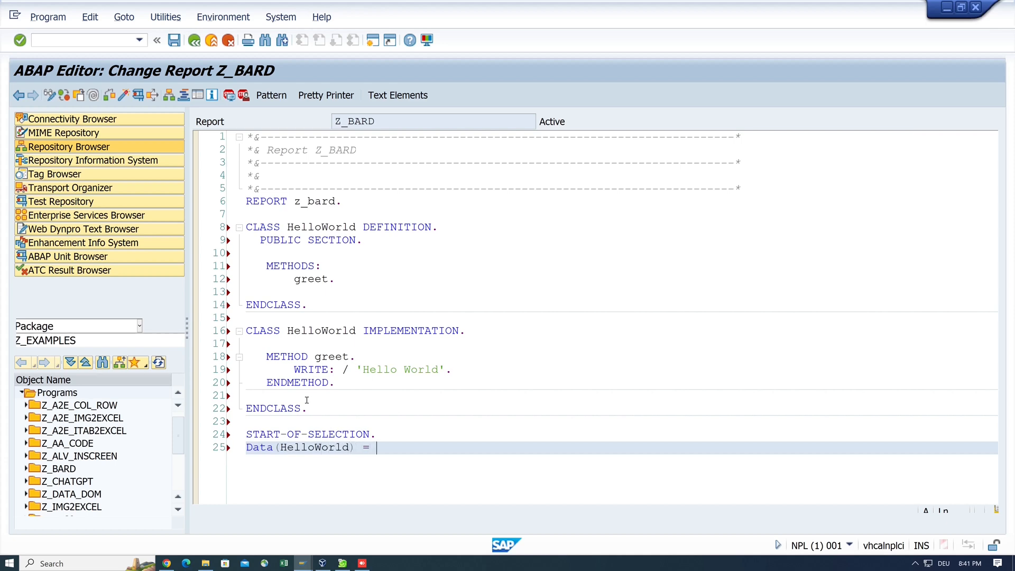
pyautogui.write('NEW H')
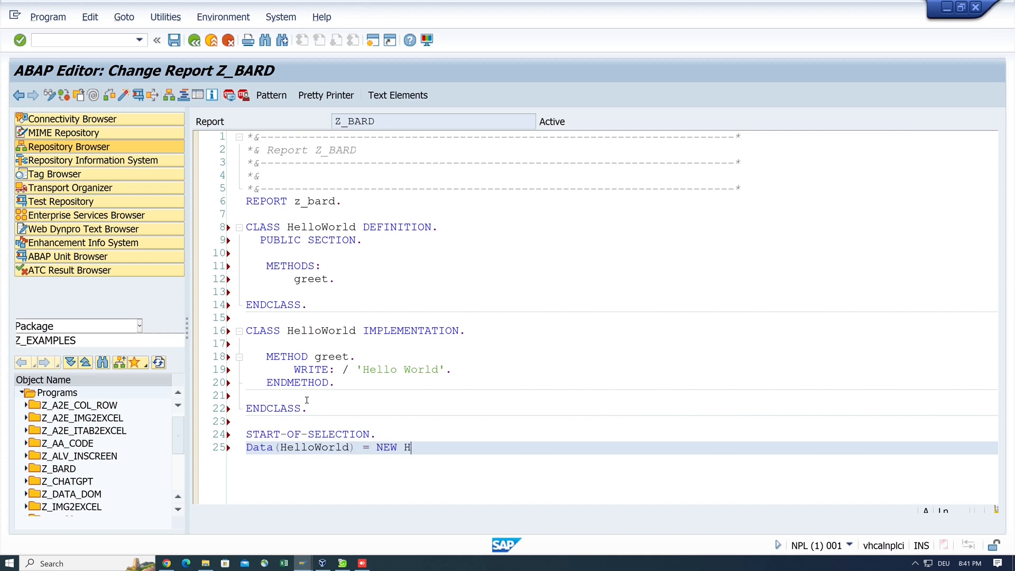
pyautogui.write('elloWorld( ).')
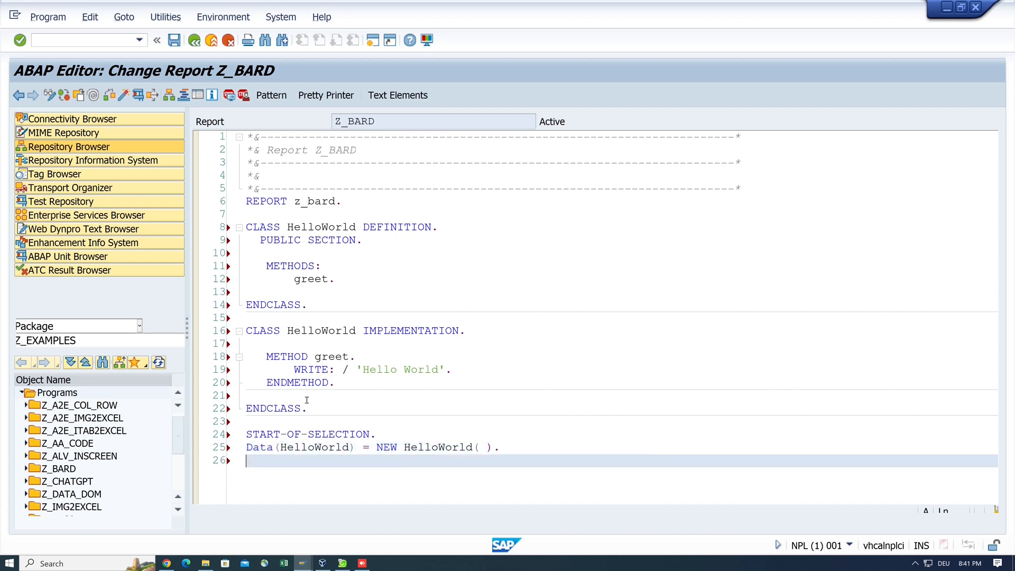
# Step: Add 'call method HelloWorld->greet( ).' and format the source with Pretty Printer
pyautogui.write('call method')
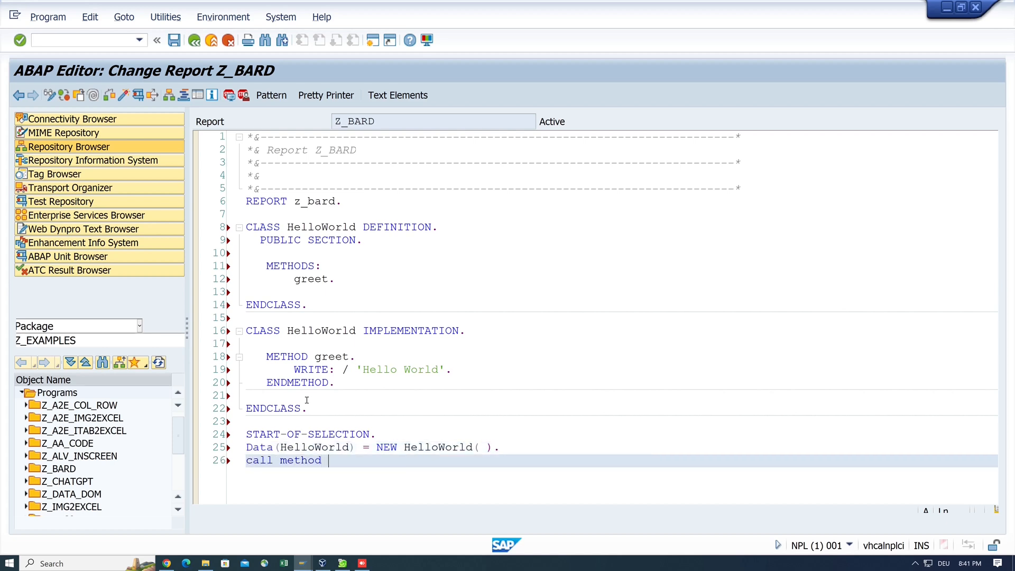
pyautogui.write('HelloWorld')
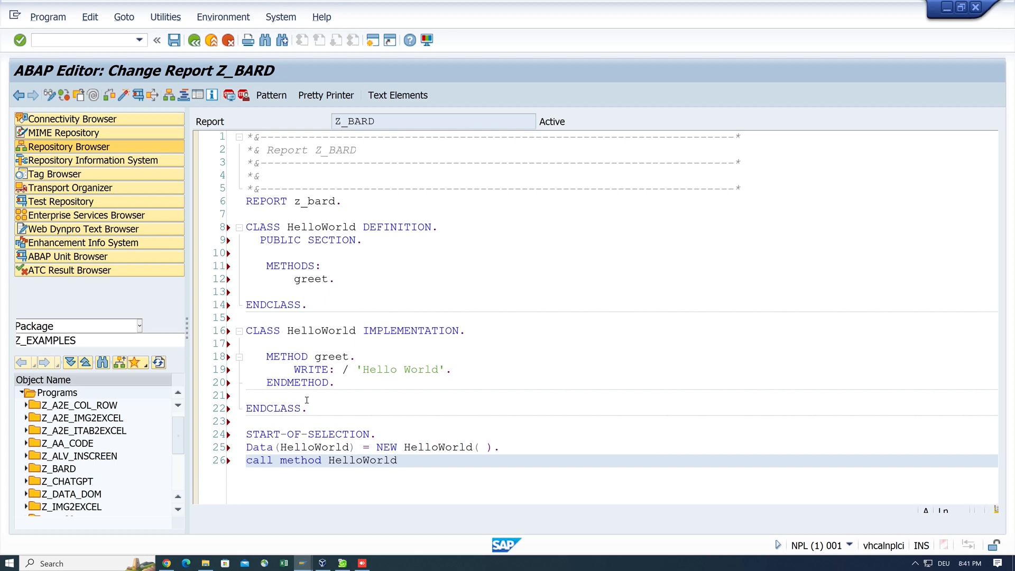
pyautogui.write('->greet')
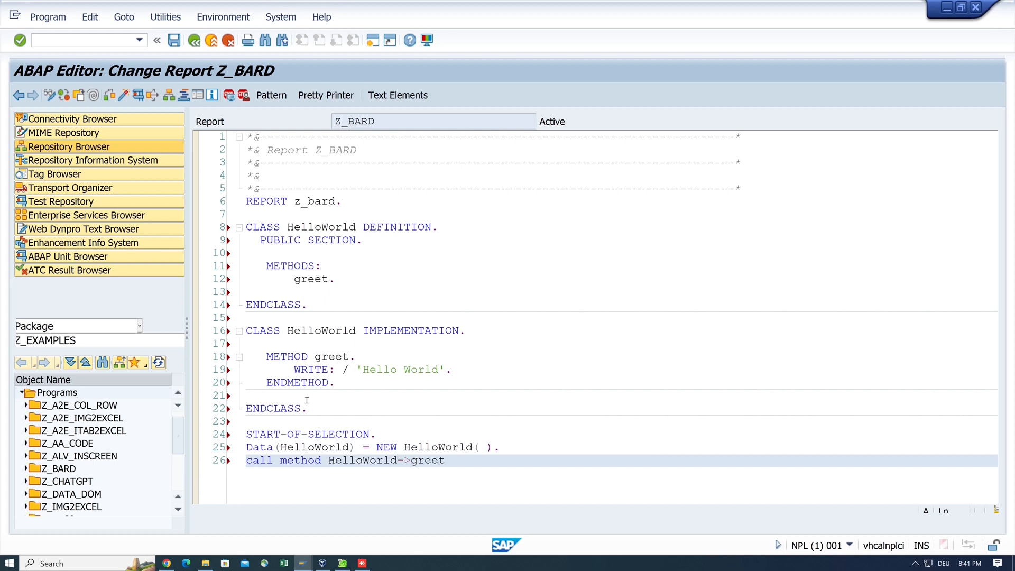
pyautogui.click(326, 95)
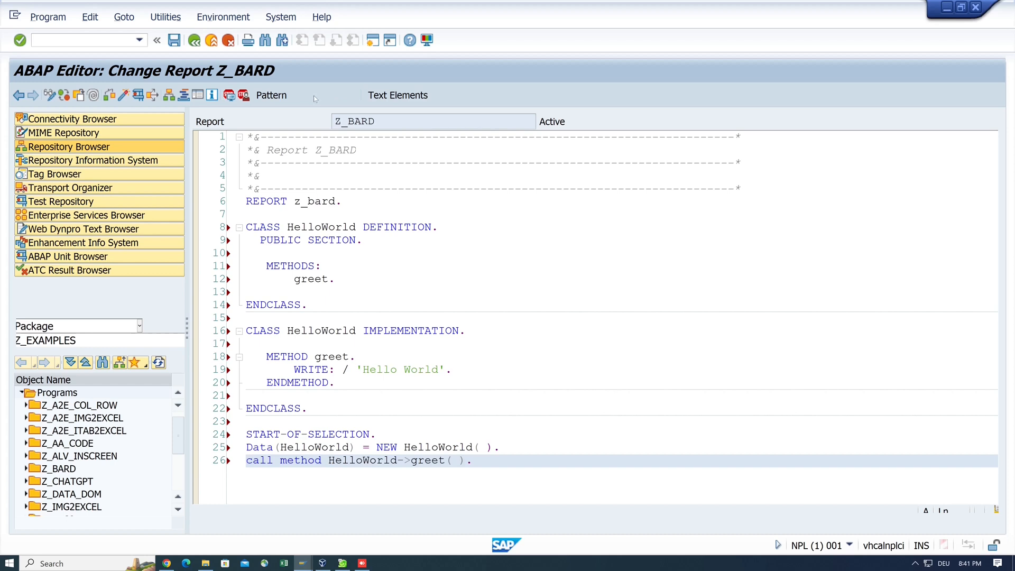
pyautogui.click(123, 96)
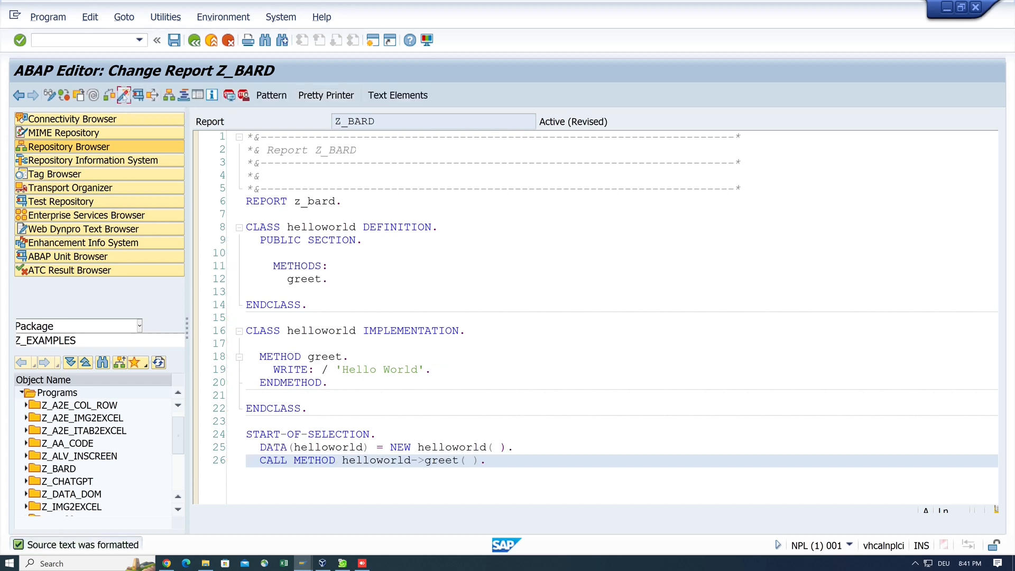
pyautogui.click(123, 95)
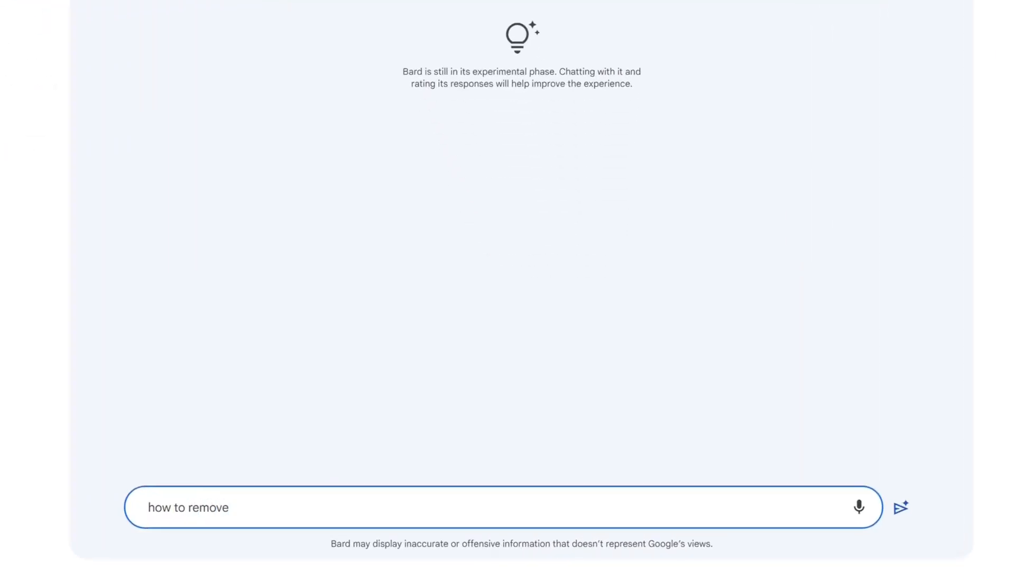
# Step: Ask Bard how to remove leading zeros from a variable in ABAP and review the reply
pyautogui.write('leading zeros')
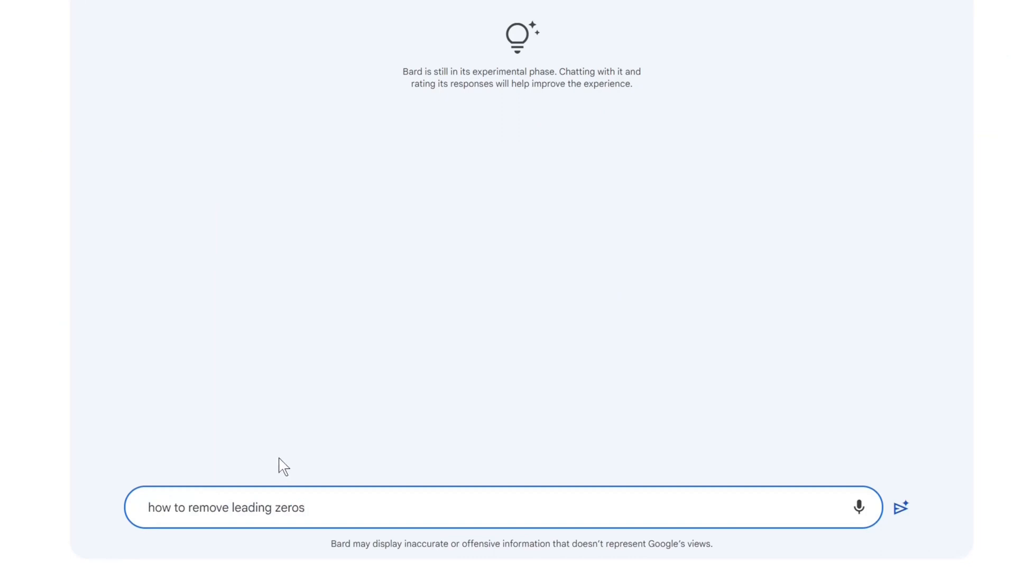
pyautogui.write('from a variable in ABAP')
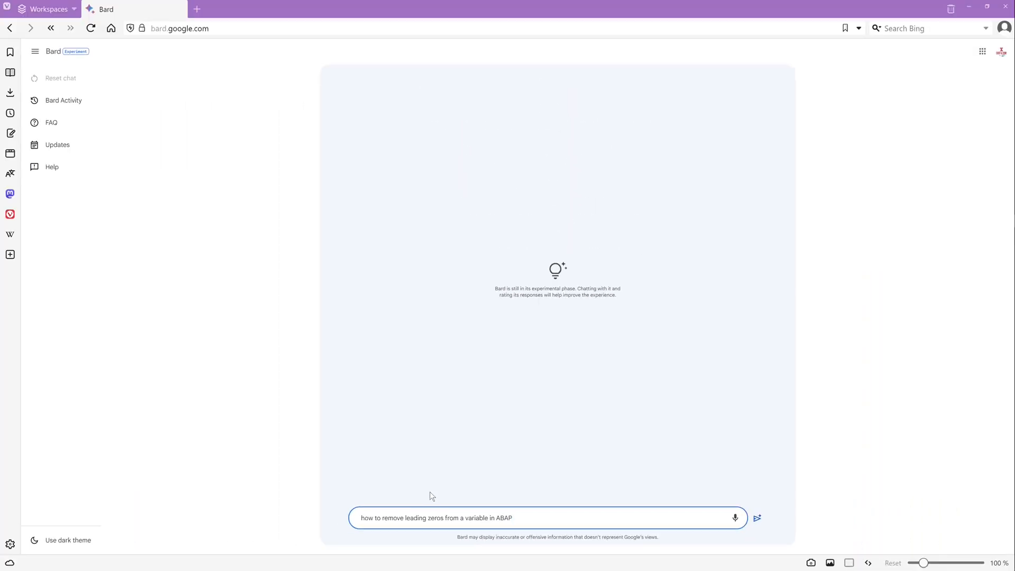
pyautogui.click(756, 517)
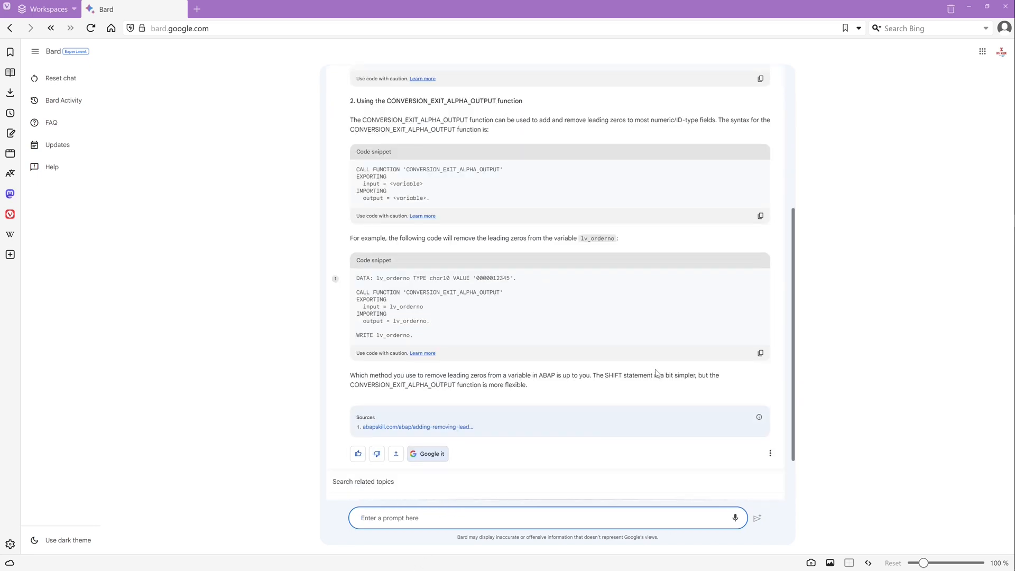
pyautogui.scroll(-3)
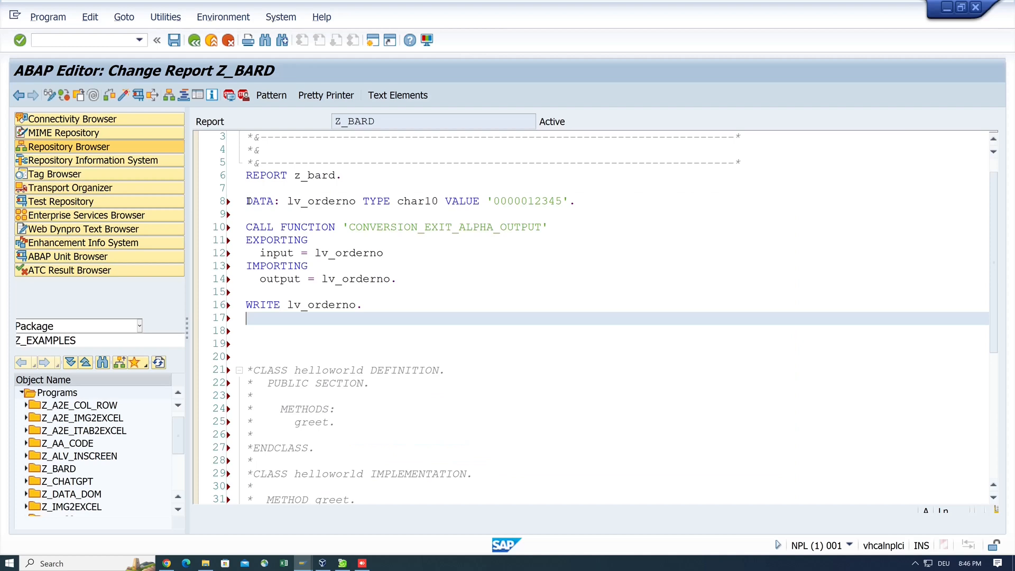
pyautogui.moveTo(172, 83)
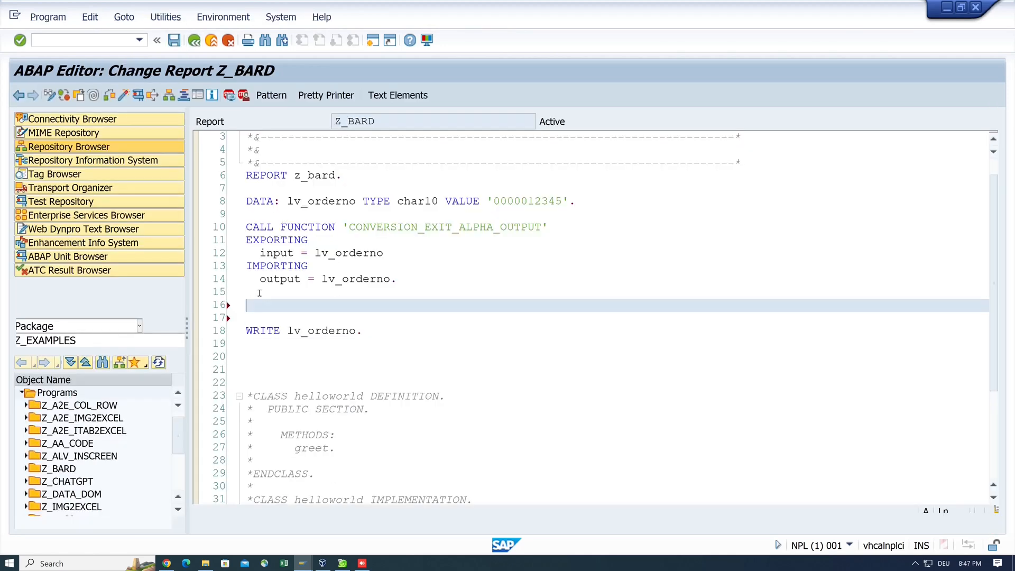
# Step: Insert 'lv_orderno = |{ lv_orderno WIDTH = 10 ALPHA = OUT }|.' and run the report with F8
pyautogui.write('lv')
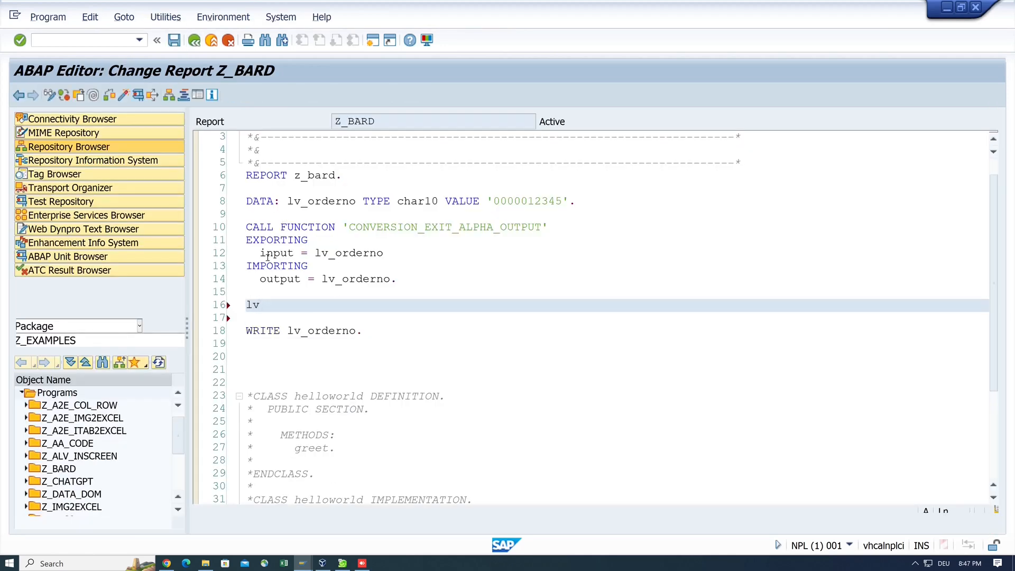
pyautogui.write('_orderno')
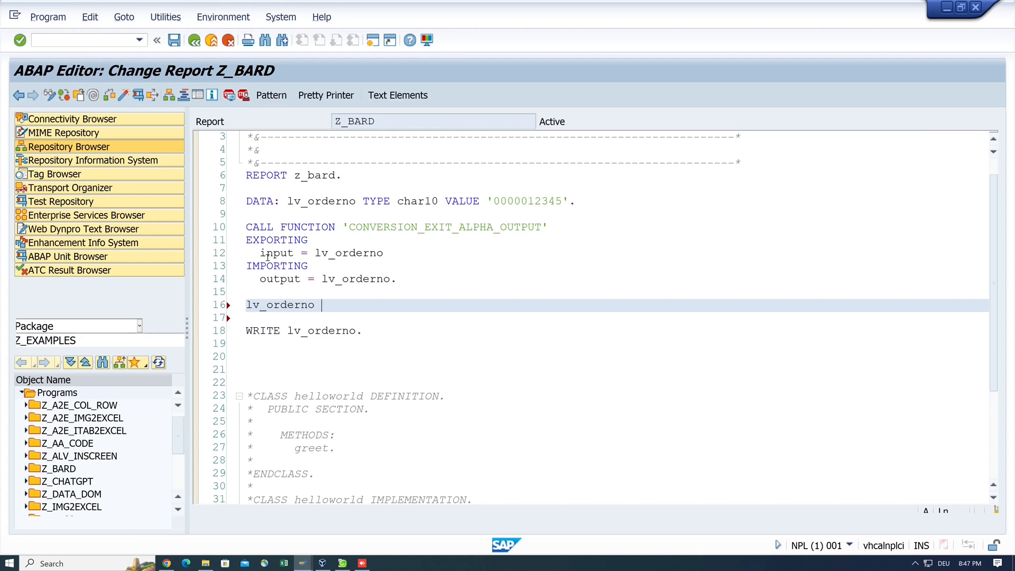
pyautogui.write('= |{')
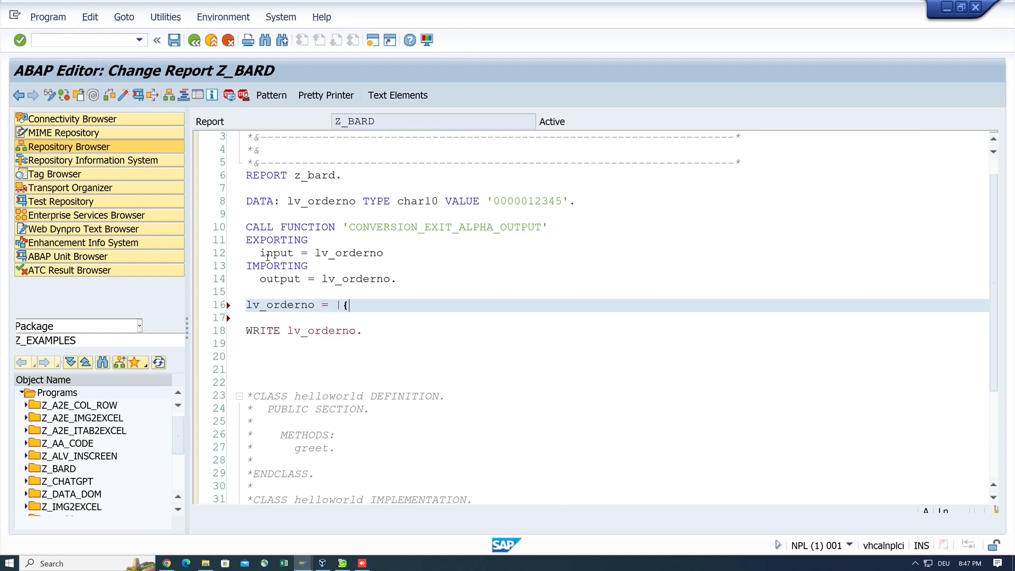
pyautogui.write('lv_orderno WIDTH =')
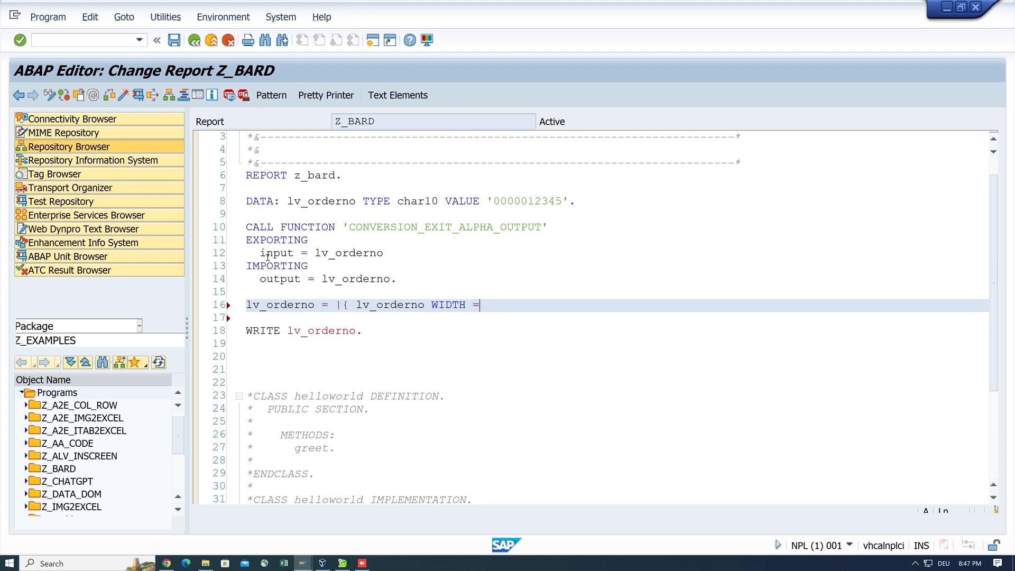
pyautogui.write('10')
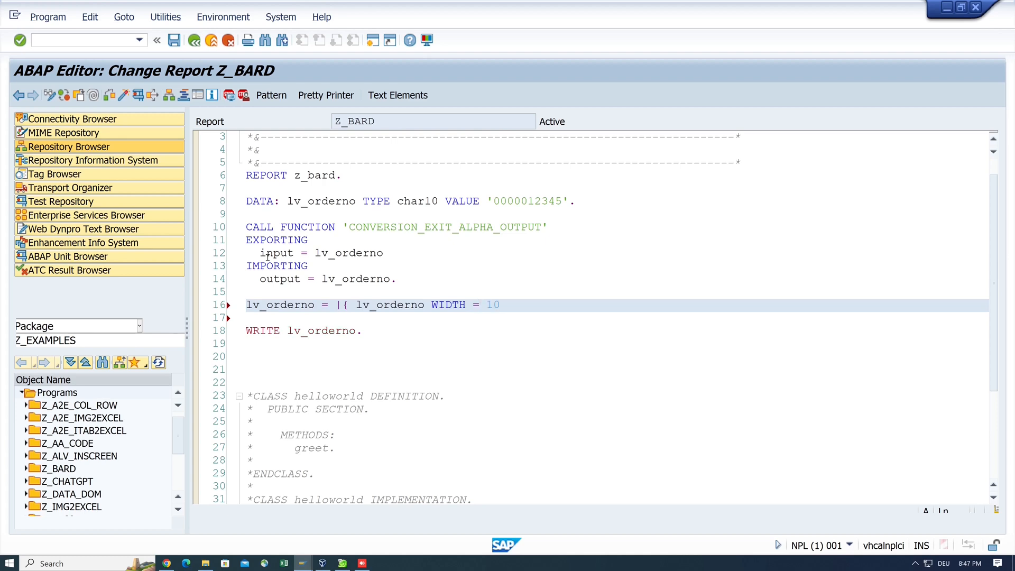
pyautogui.write('ALPHA = O')
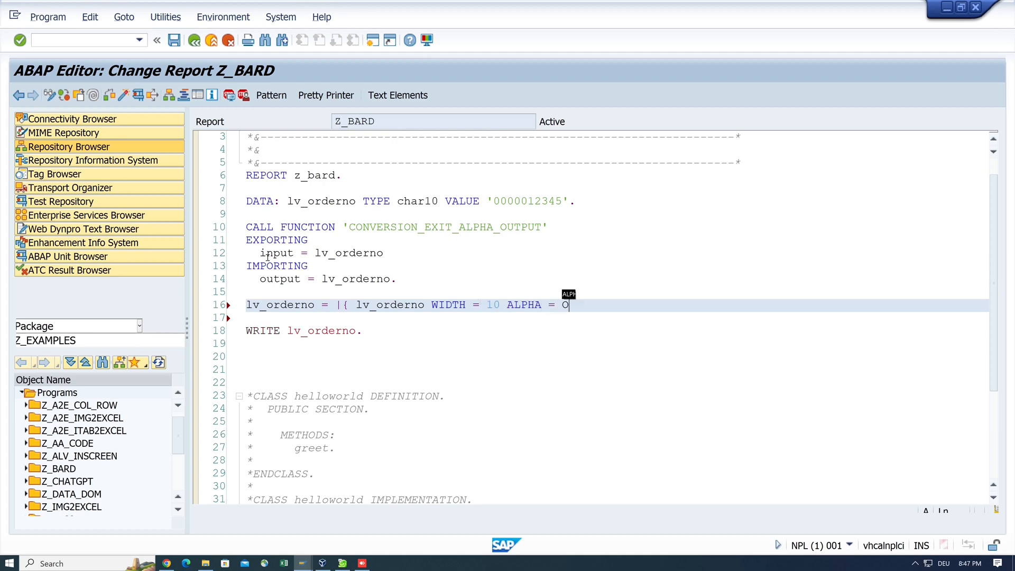
pyautogui.write('UT }')
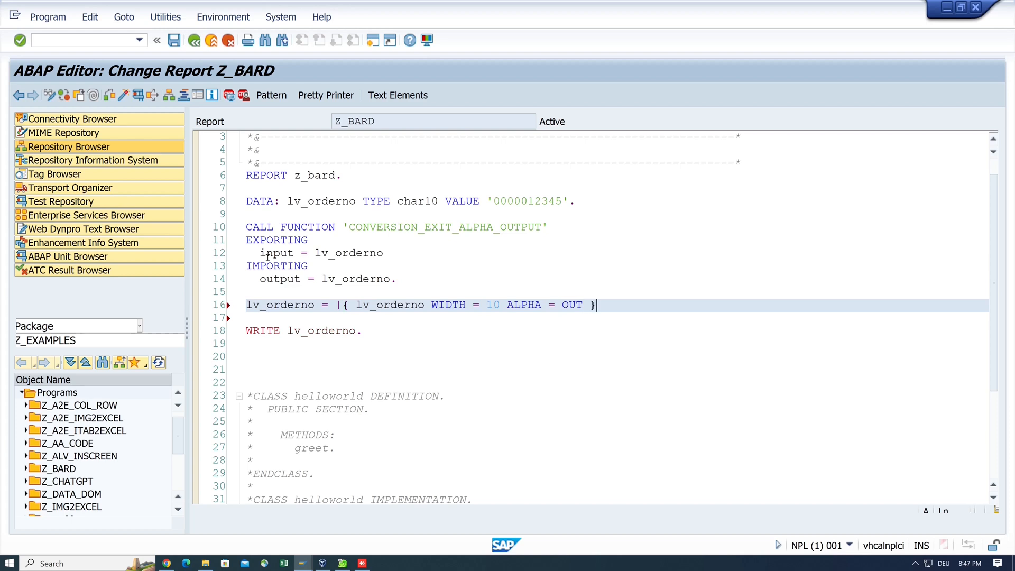
pyautogui.write('|.')
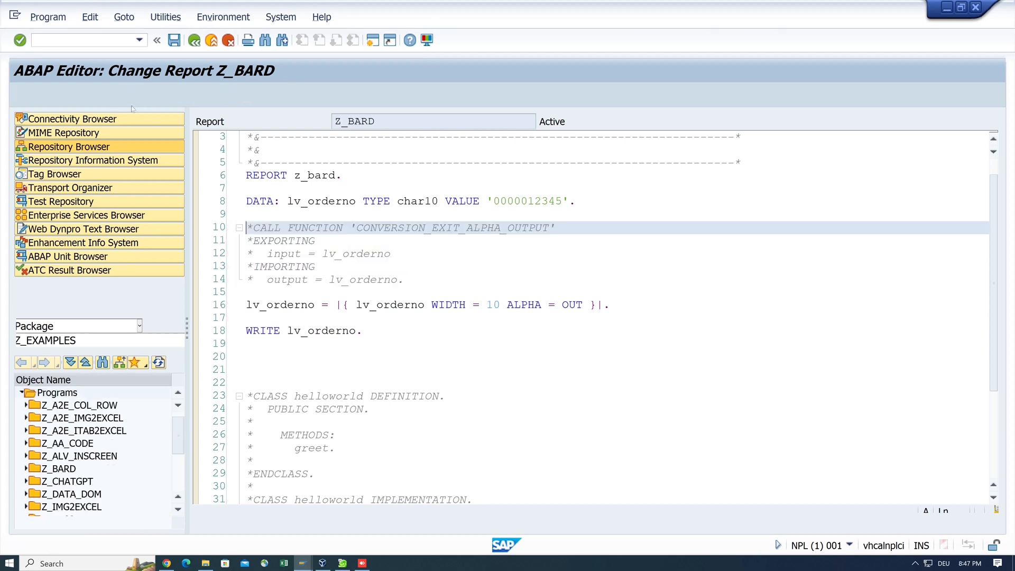
pyautogui.press('F8')
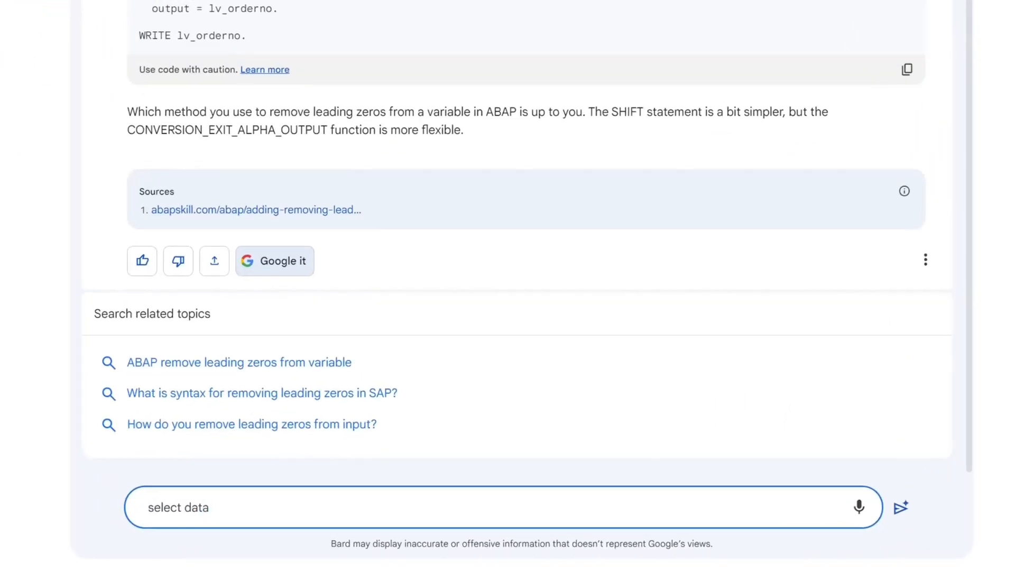
# Step: Ask Bard to select data from table sflight
pyautogui.write('from table sflig')
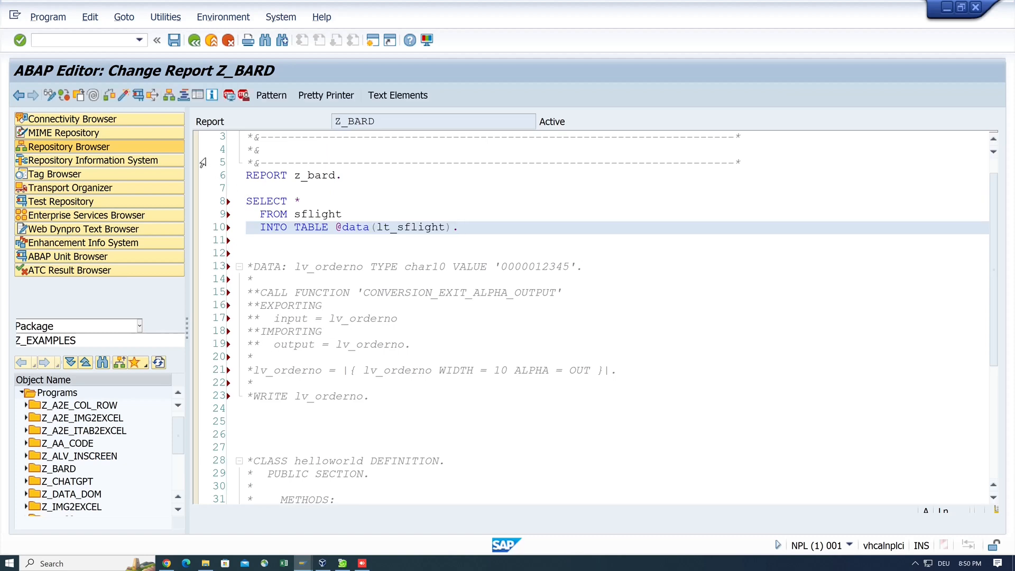
# Step: Add 'cl_demo_output=>display( lt_sflight ).' and run the report with F8
pyautogui.write('cl_demo')
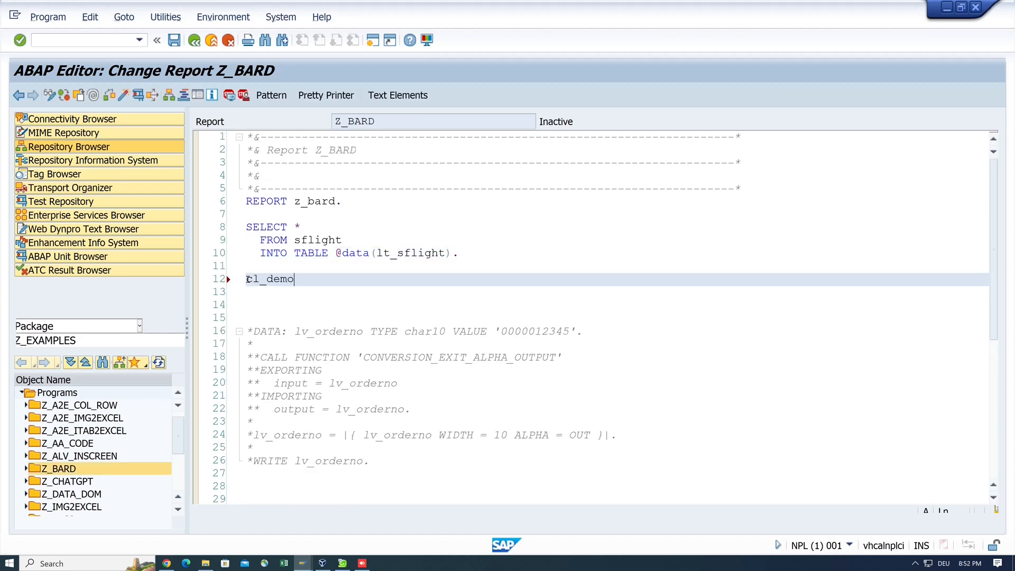
pyautogui.write('_output=>')
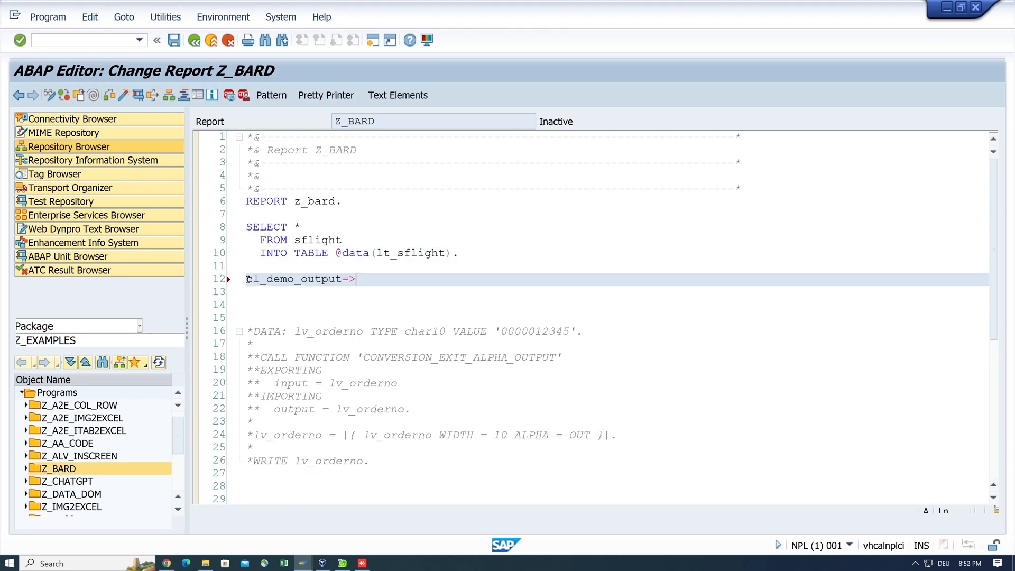
pyautogui.write('display( l')
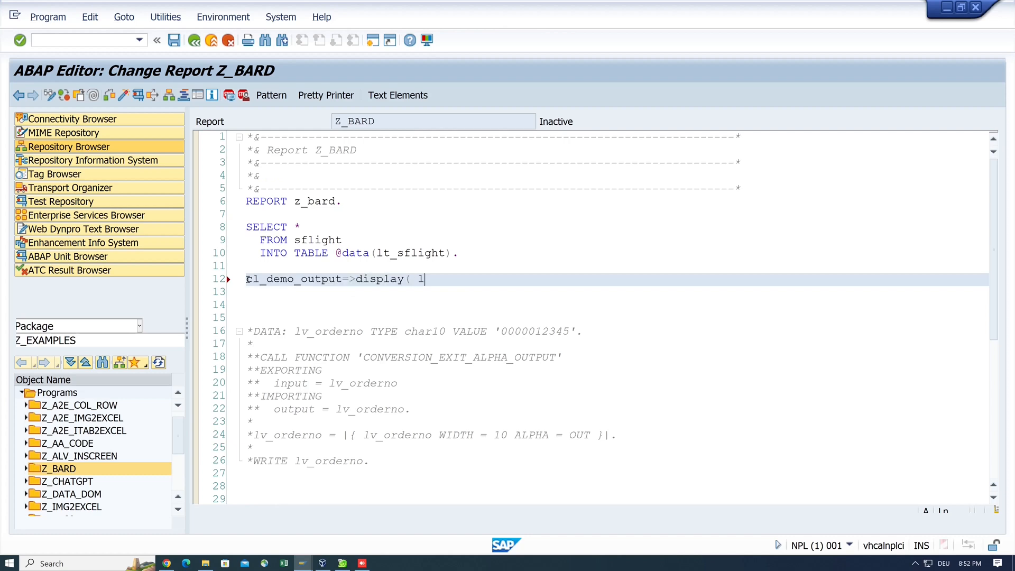
pyautogui.write('t_sflight ).')
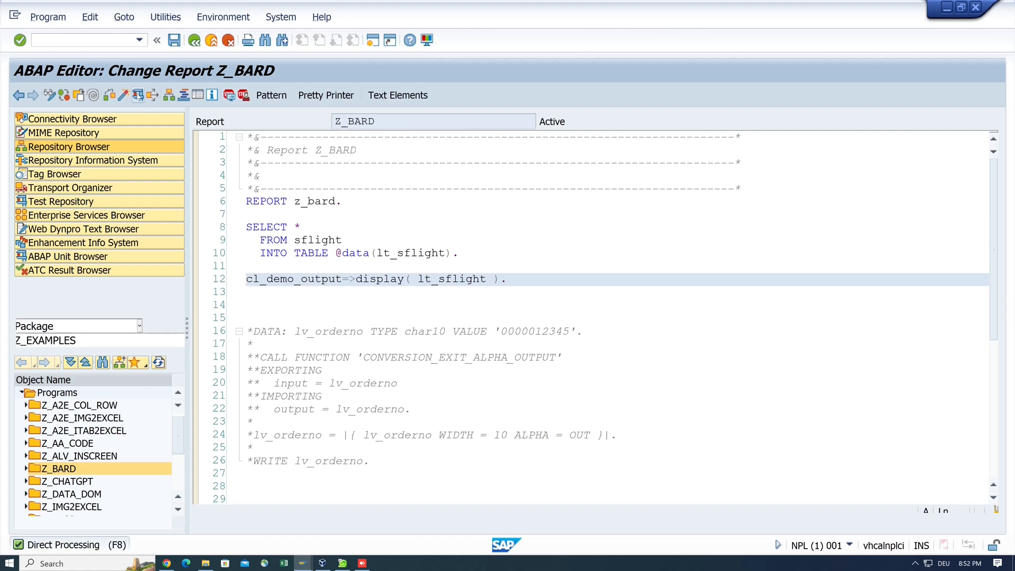
pyautogui.press('F8')
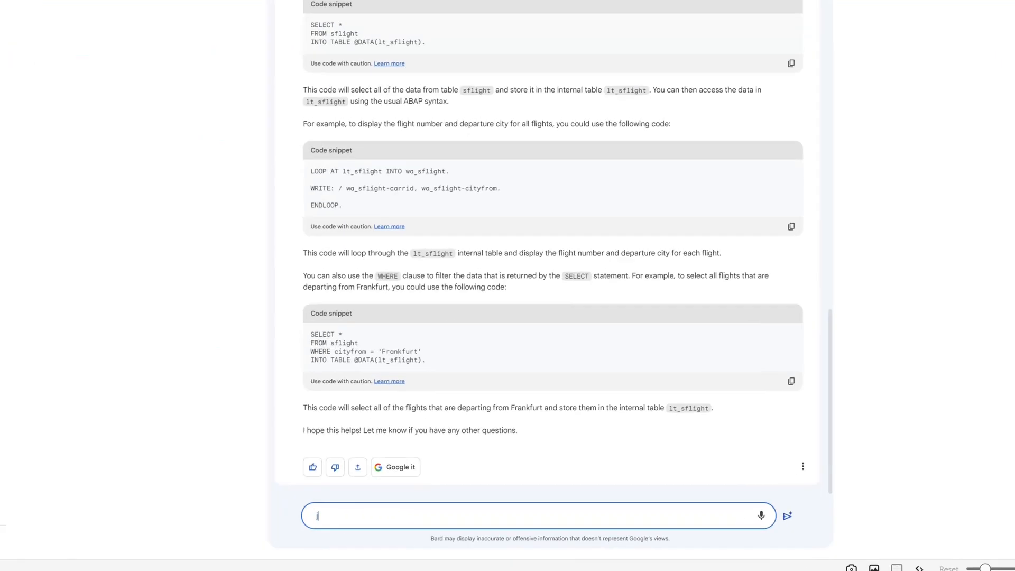
# Step: Ask Bard to join the tables sflight and scarr in ABAP and scroll the reply
pyautogui.write('join the tables')
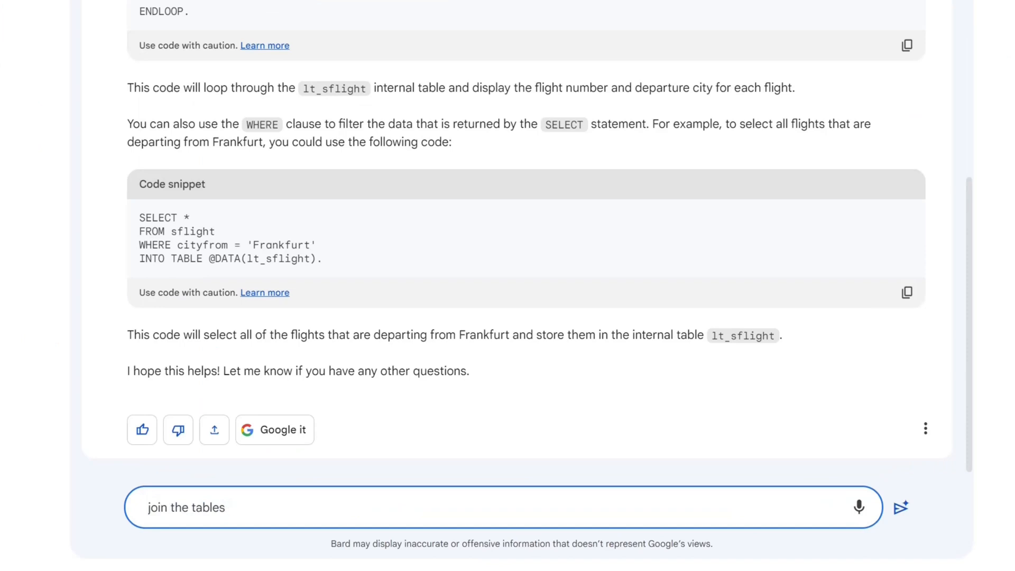
pyautogui.write('sflight')
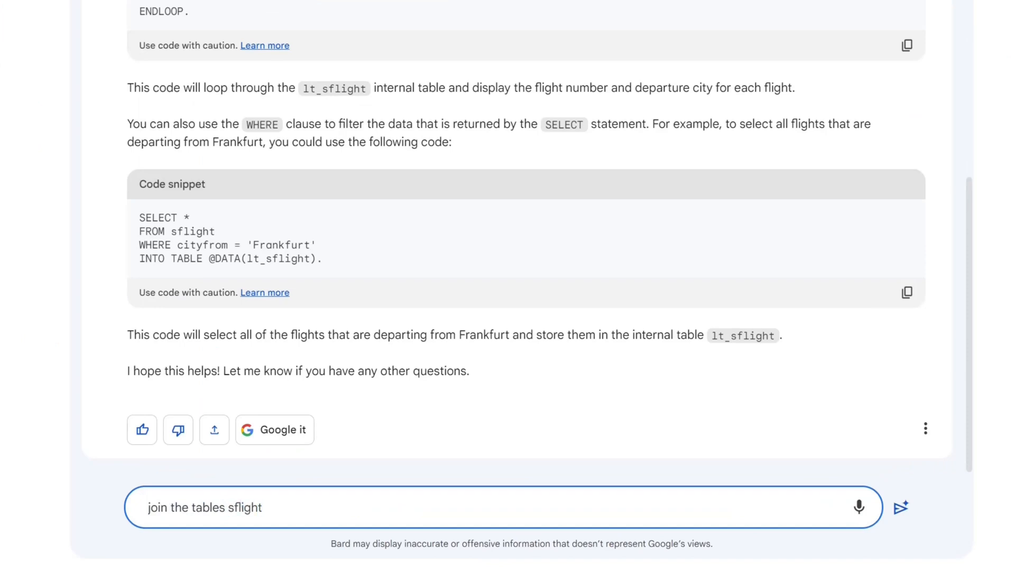
pyautogui.write('an')
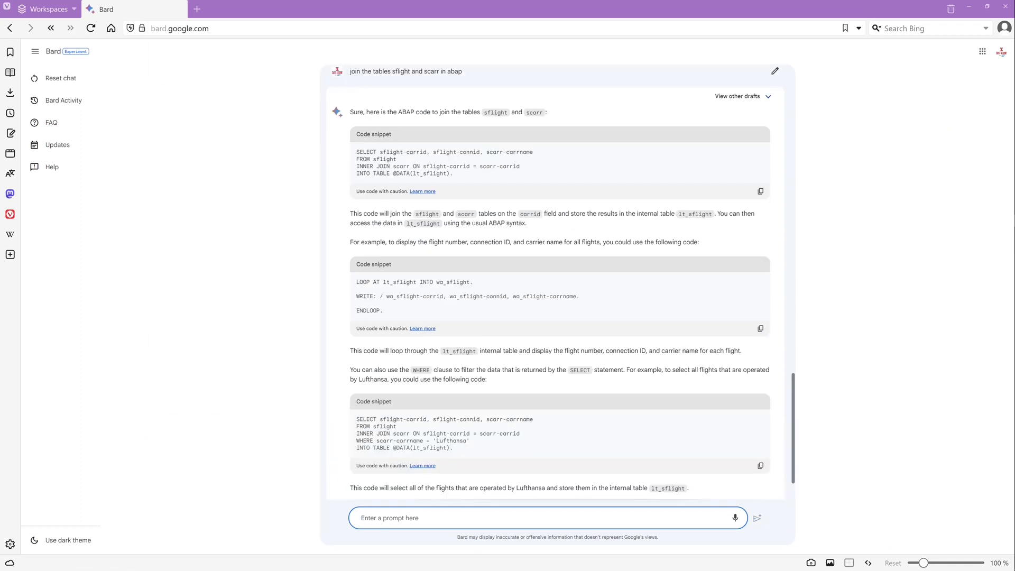
pyautogui.scroll(-3)
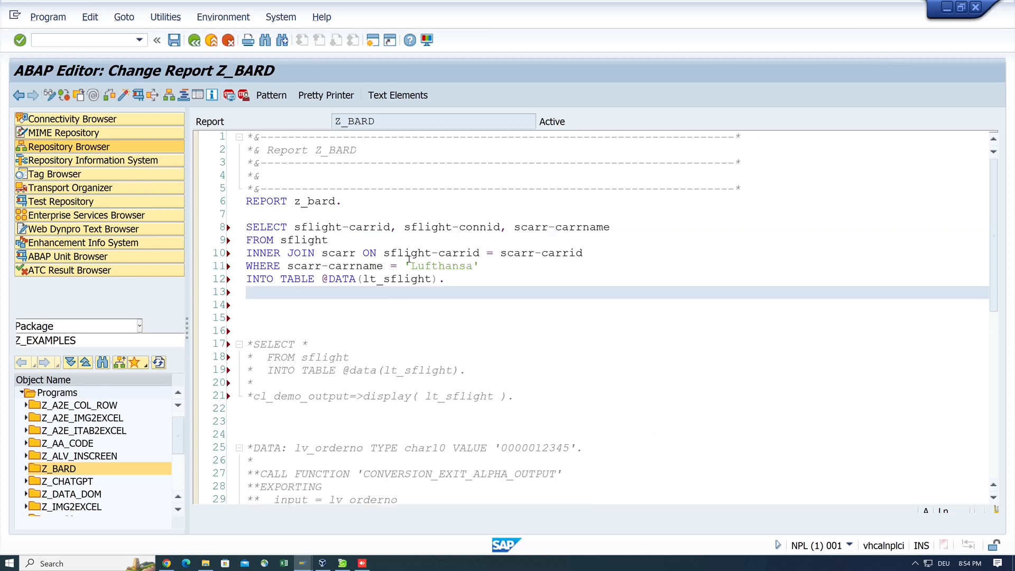
# Step: Add 'as a' and 'as c' aliases with tilde field references, plus cl_demo_output=>display( lt_sflight )
pyautogui.write('as a')
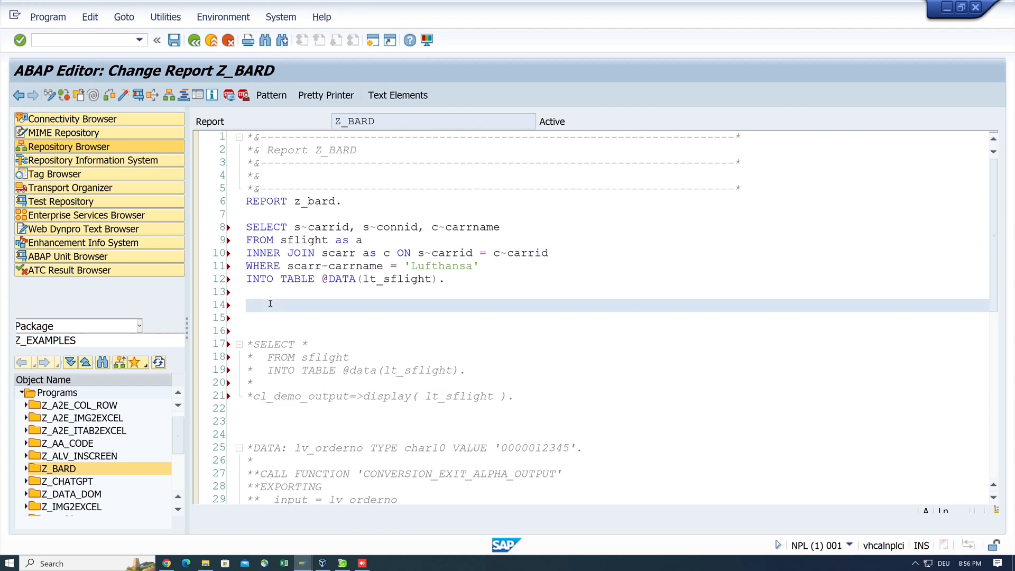
pyautogui.write('cl_demo_output=>display( lt_sflight ).')
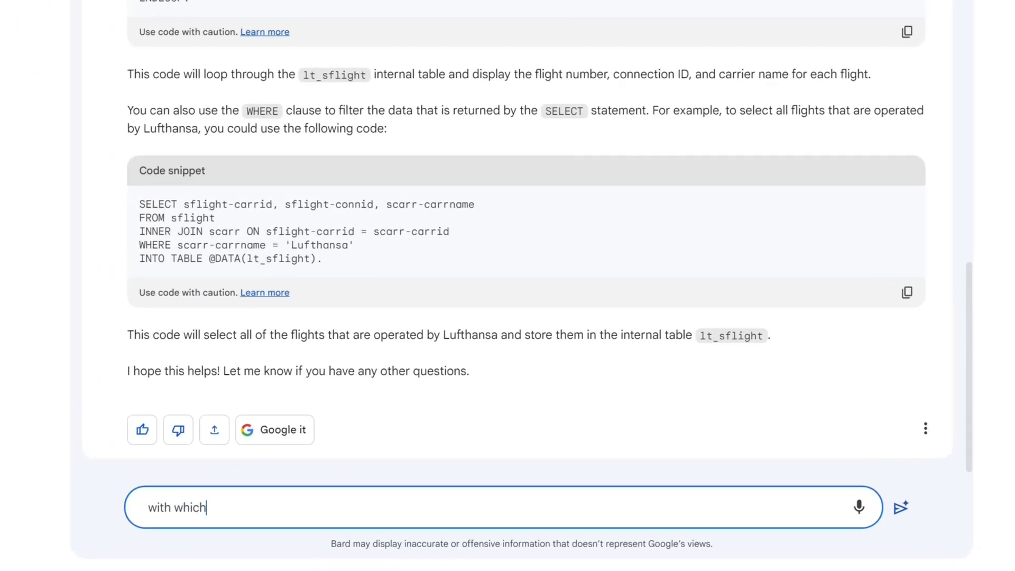
# Step: Ask Bard which transaction searches ABAP code, getting SE36 and CODE_SCANNER as answers
pyautogui.write('transaction')
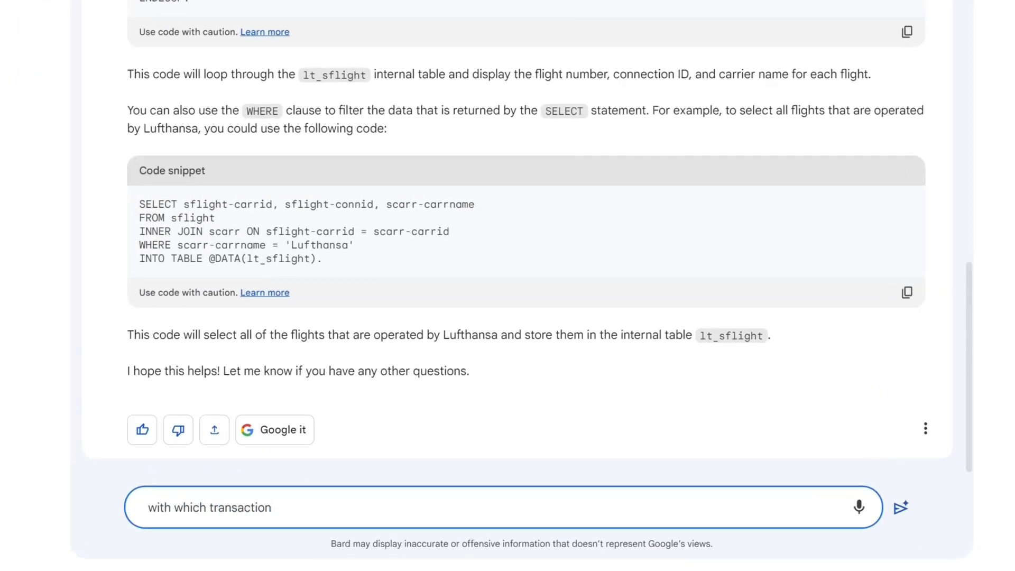
pyautogui.write('can i search')
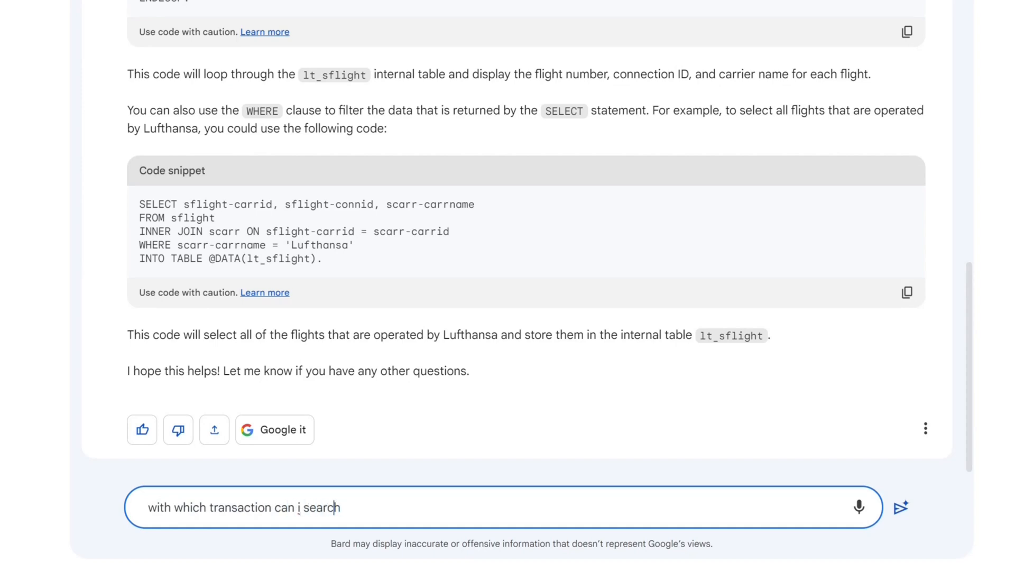
pyautogui.write('I')
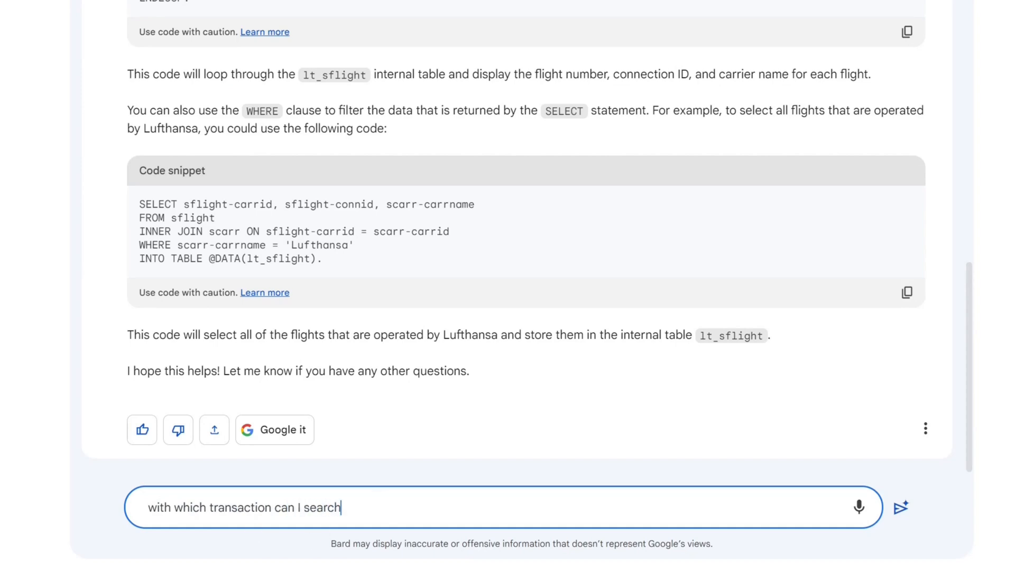
pyautogui.write('abap')
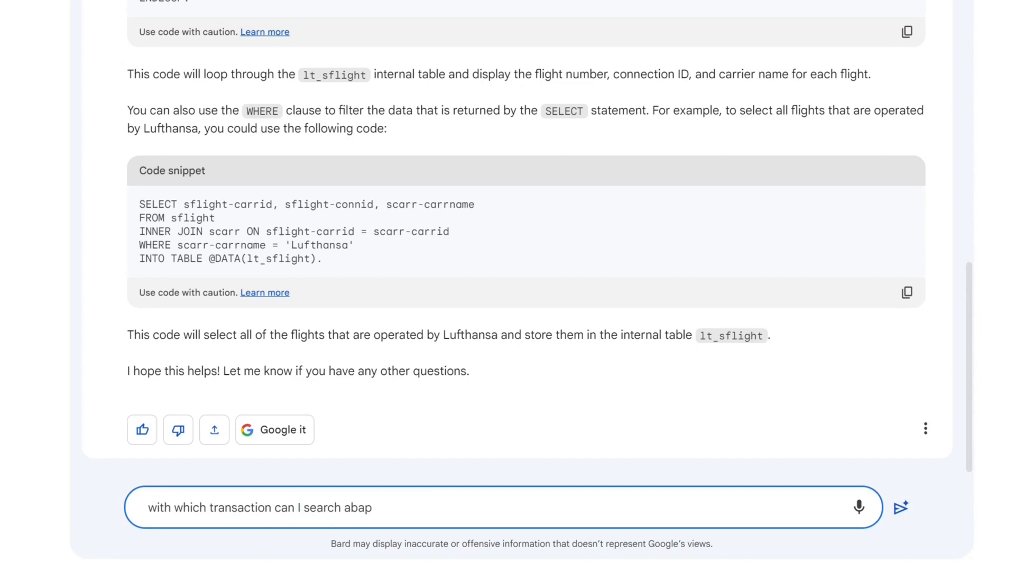
pyautogui.click(900, 507)
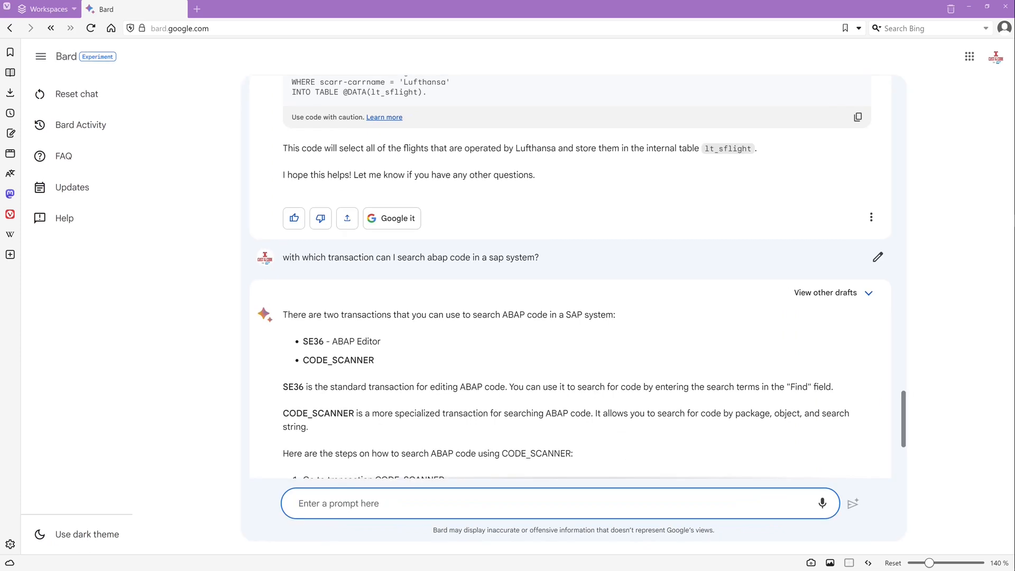
pyautogui.scroll(-3)
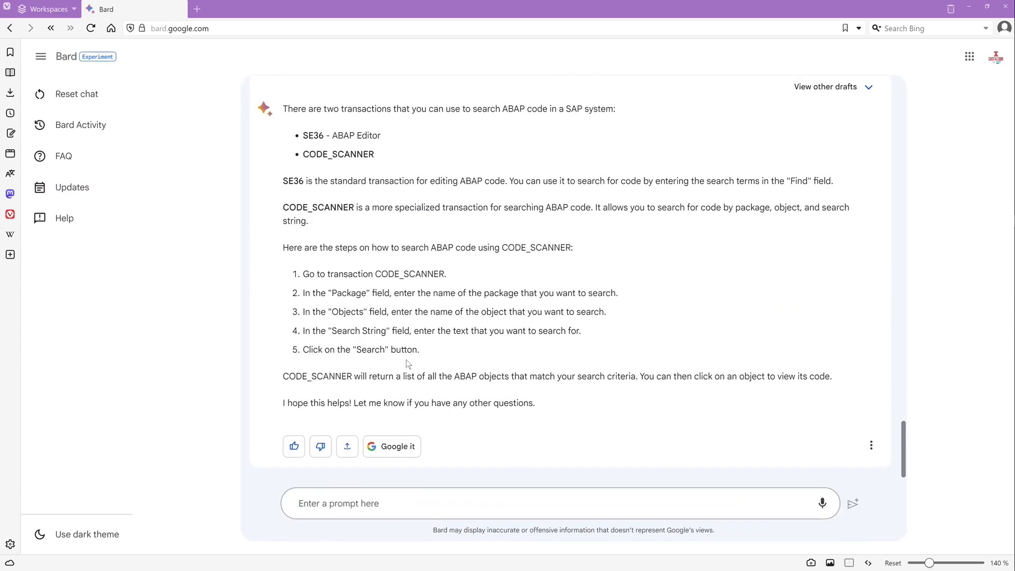
pyautogui.write('in')
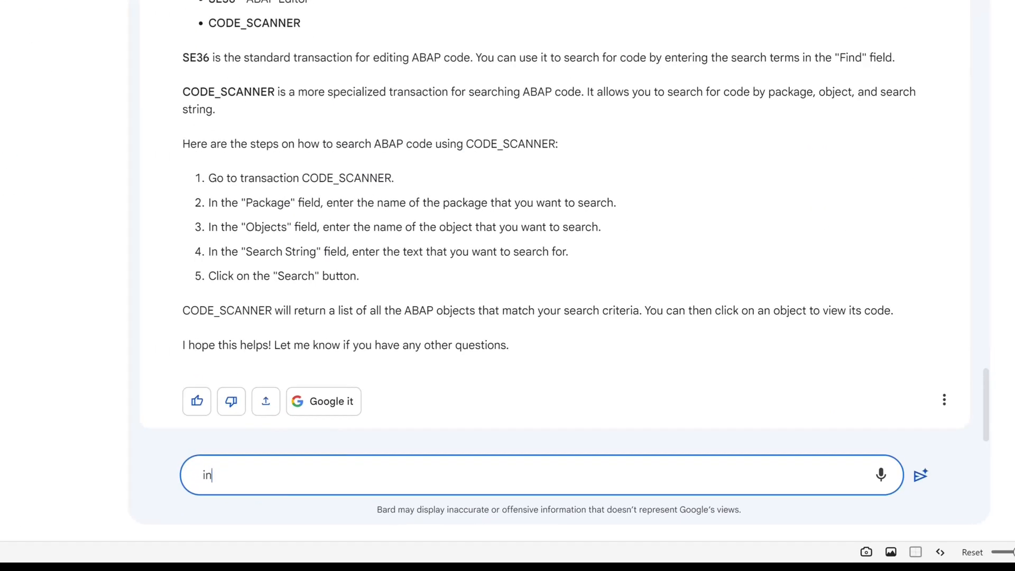
# Step: Ask Bard which SAP table stores passwords and select USR02 in its reply
pyautogui.write('which table')
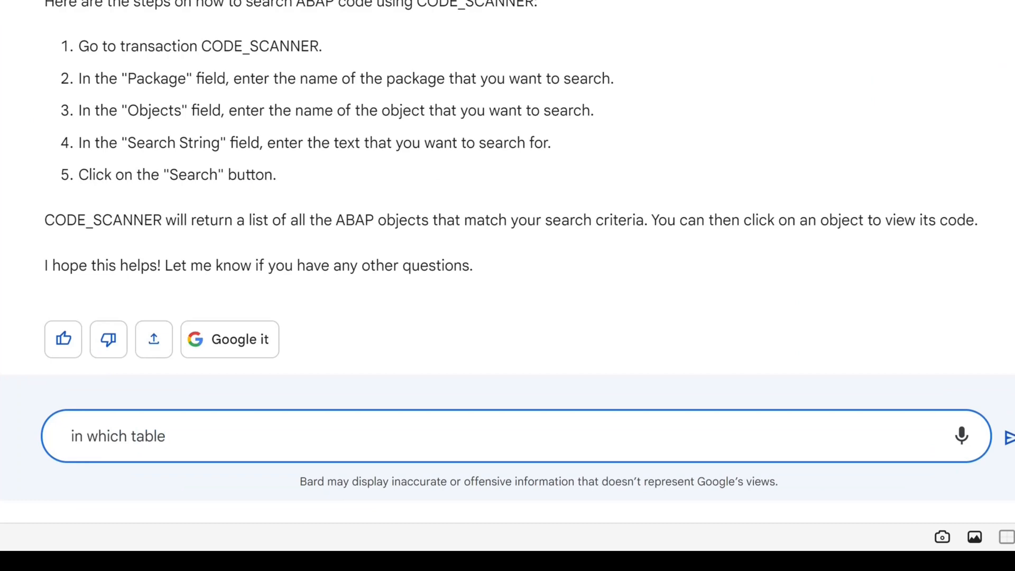
pyautogui.write('in sap')
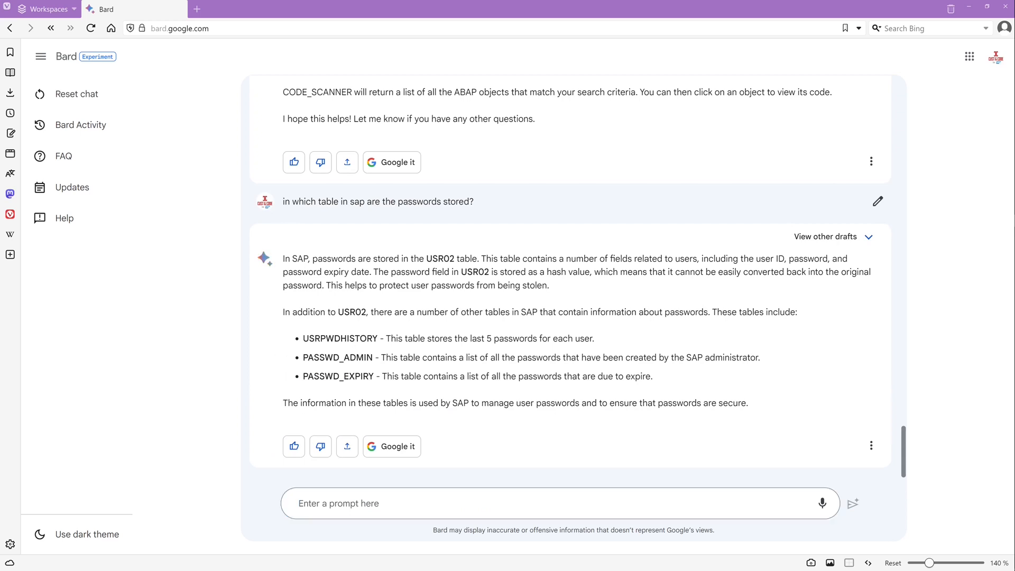
pyautogui.doubleClick(352, 311)
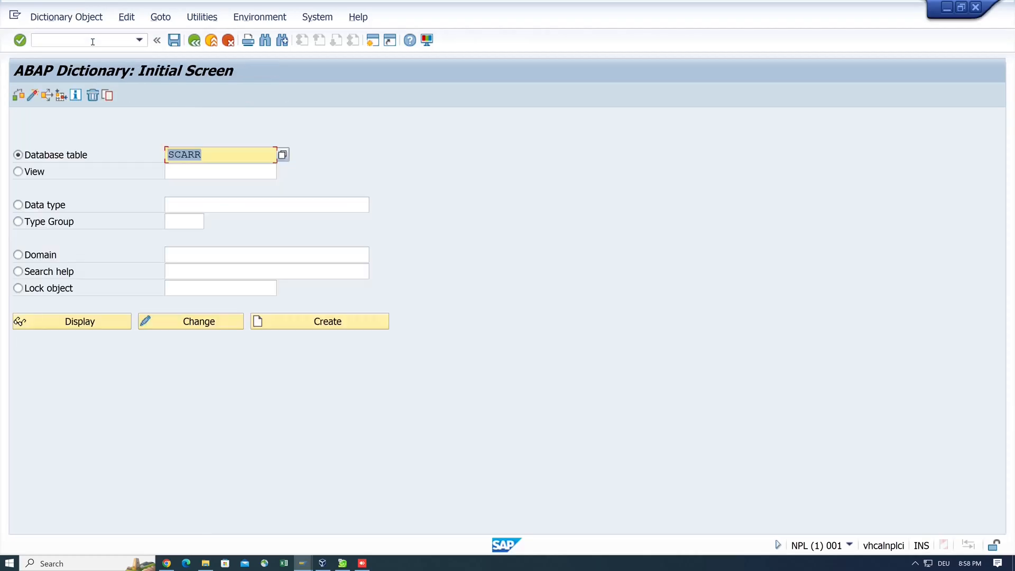
# Step: Open table USR02 in SE11 and view its contents, four user records
pyautogui.write('USR02')
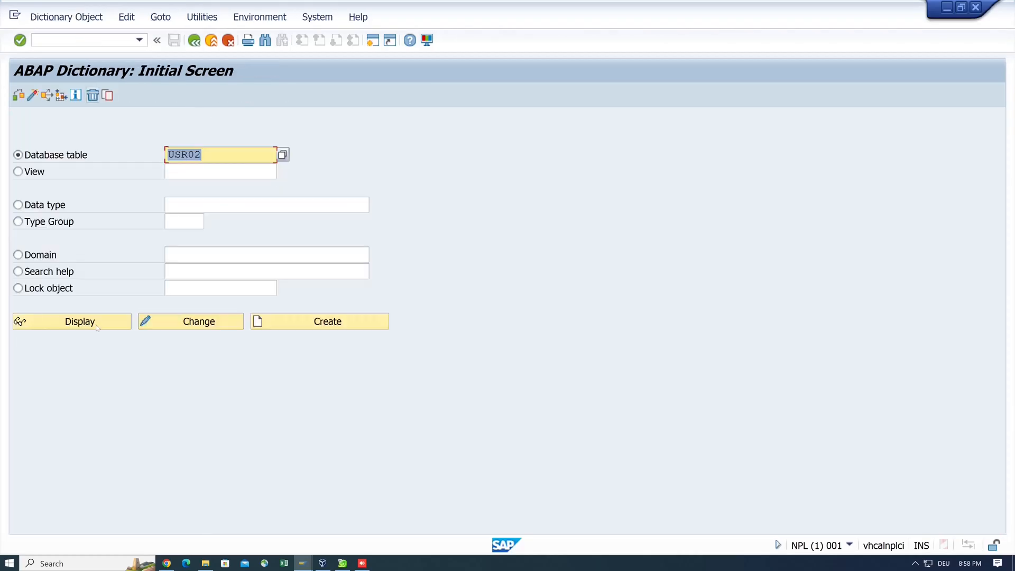
pyautogui.click(71, 320)
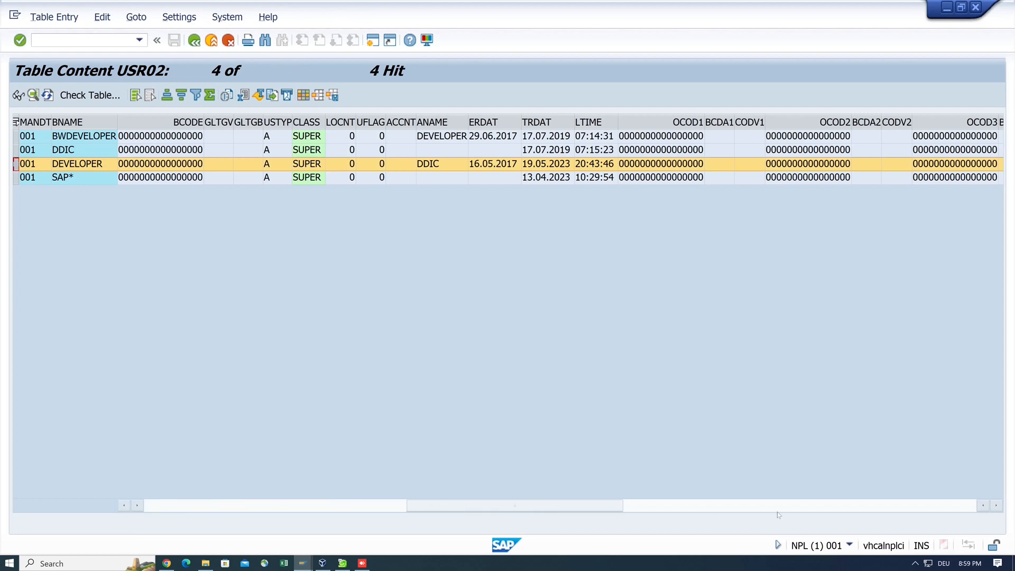
pyautogui.hscroll(3)
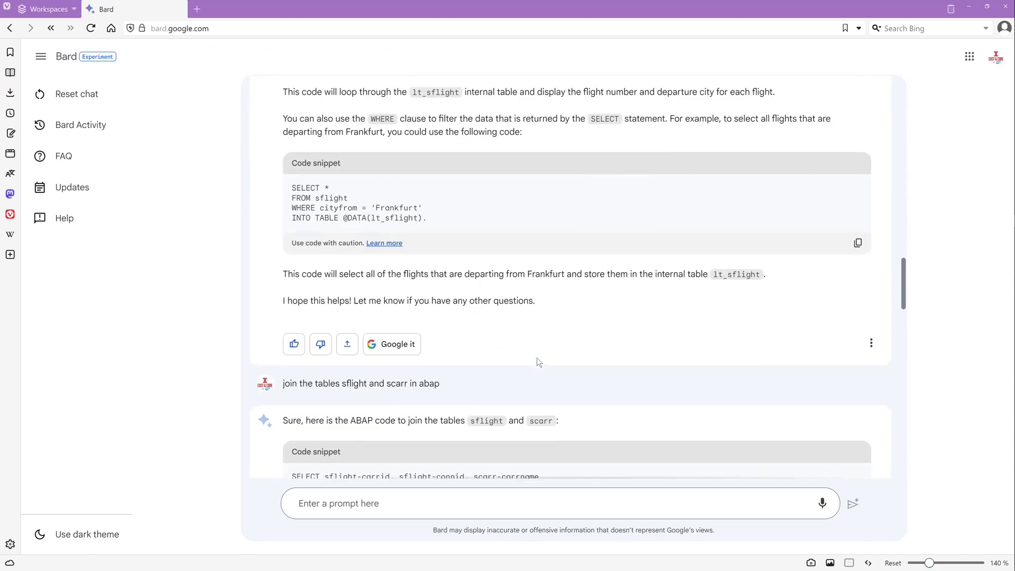
pyautogui.scroll(-3)
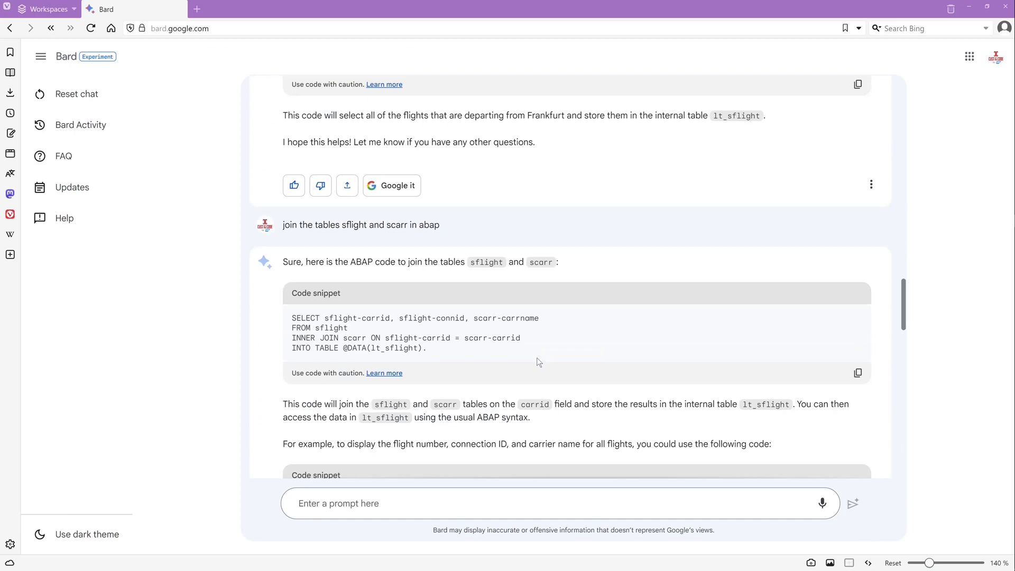
pyautogui.scroll(-3)
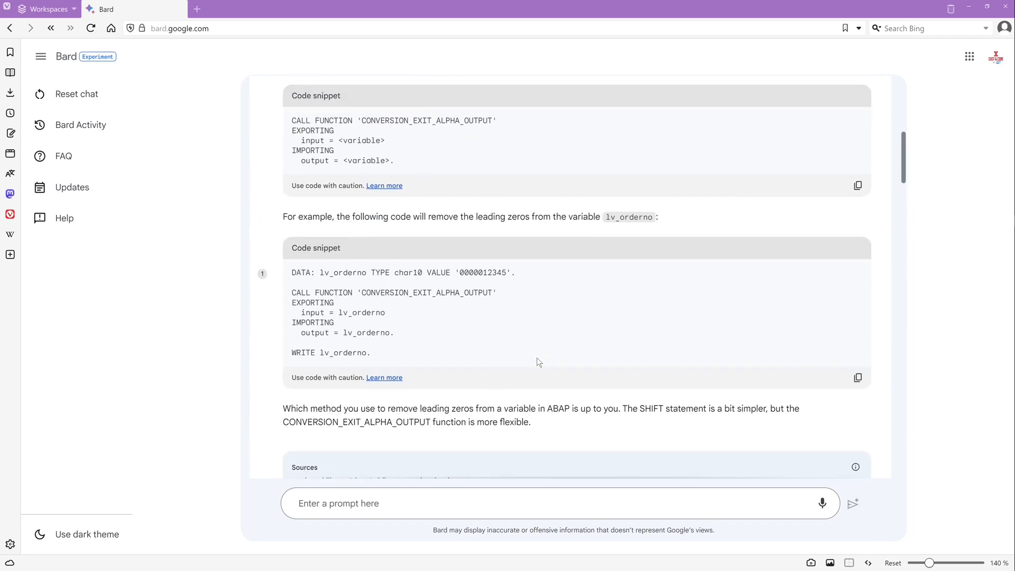
pyautogui.moveTo(464, 405)
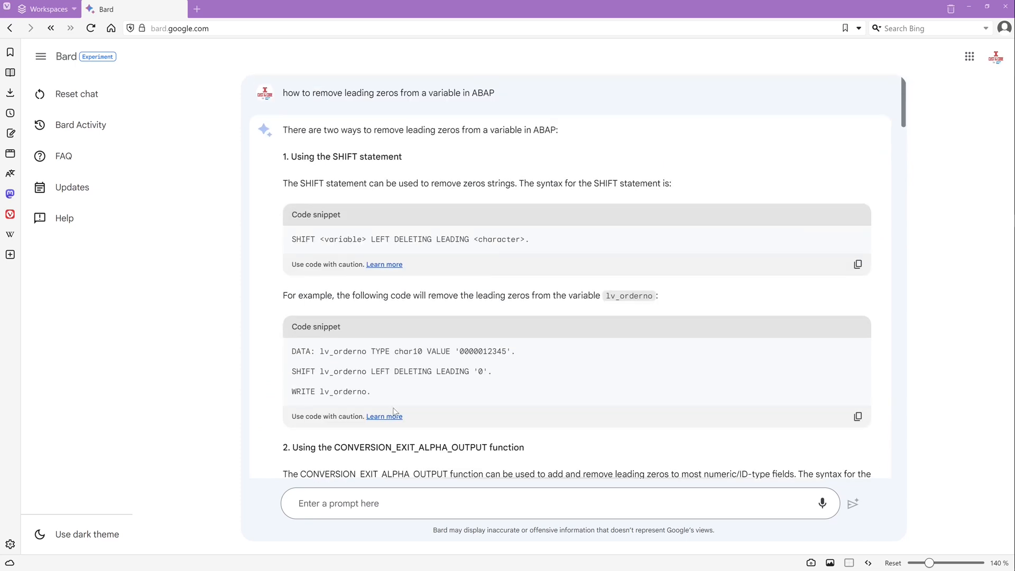
pyautogui.scroll(-3)
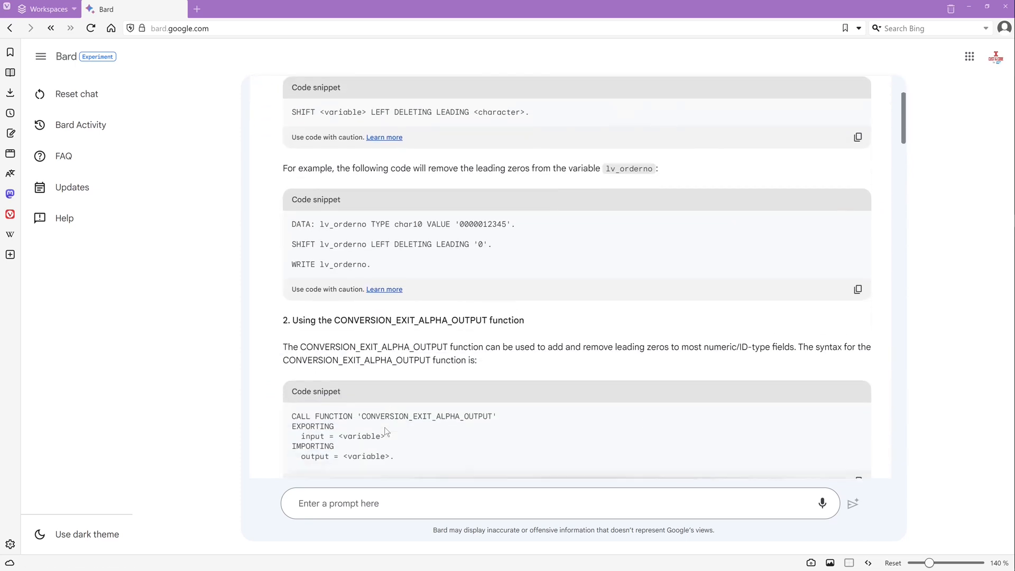
pyautogui.scroll(-3)
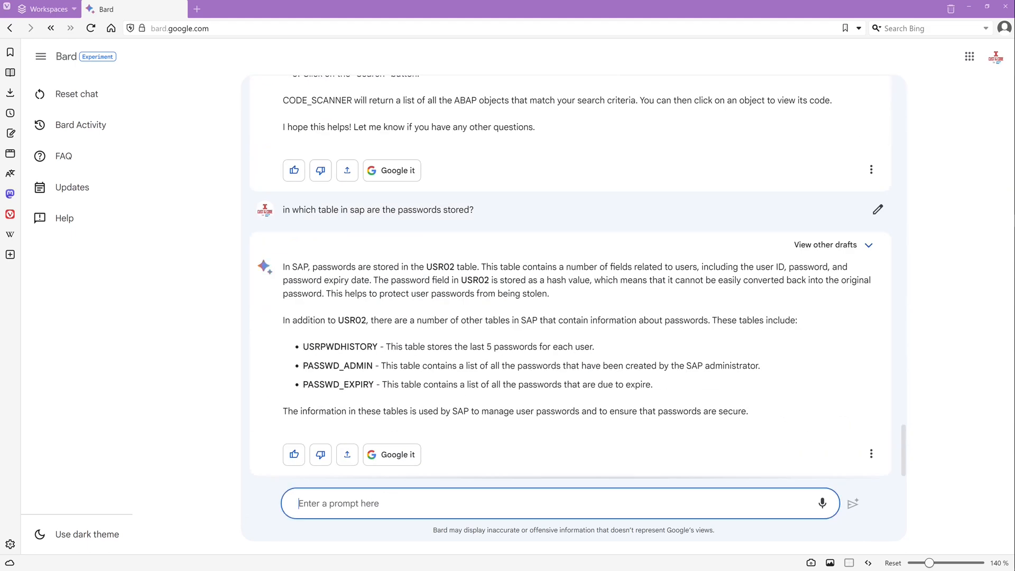
# Step: Send 'Good bye' to Bard and receive its farewell reply
pyautogui.write('Good')
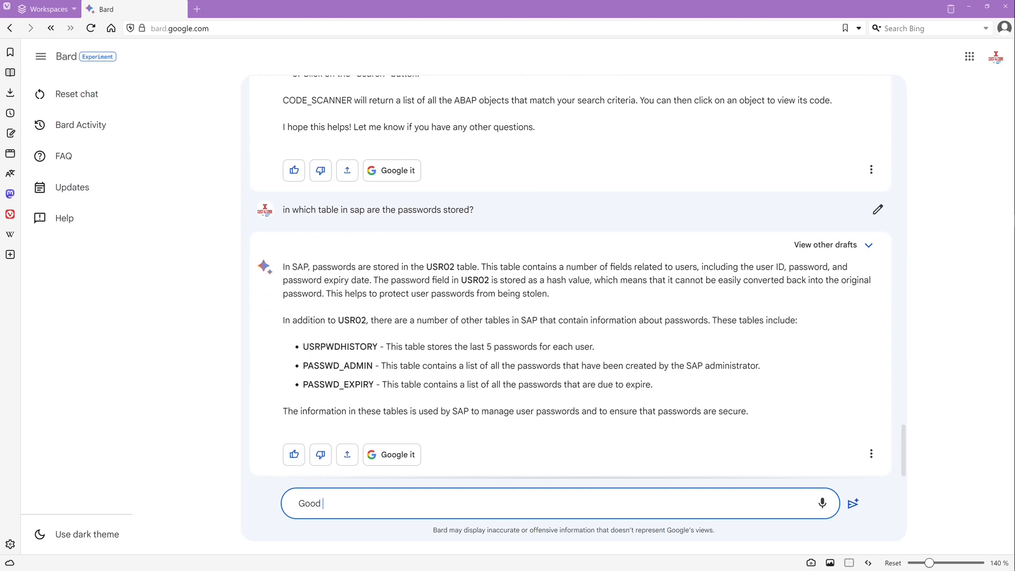
pyautogui.write('bye')
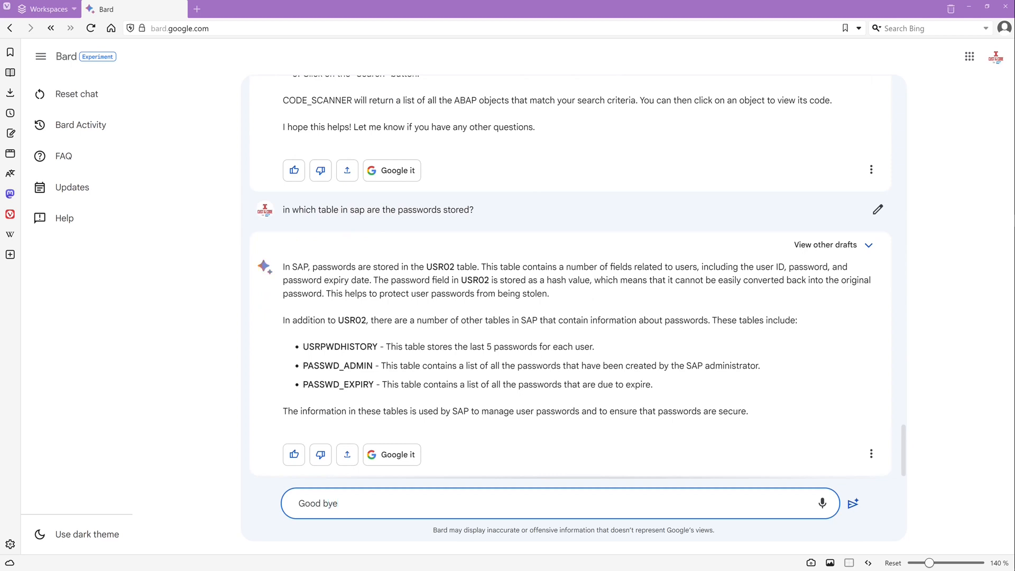
pyautogui.click(852, 504)
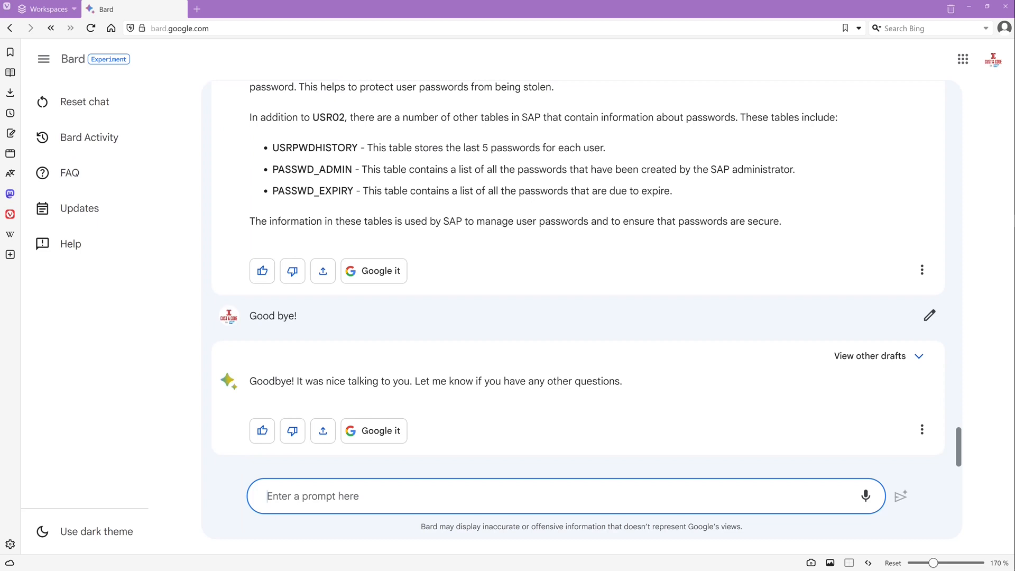
pyautogui.moveTo(188, 421)
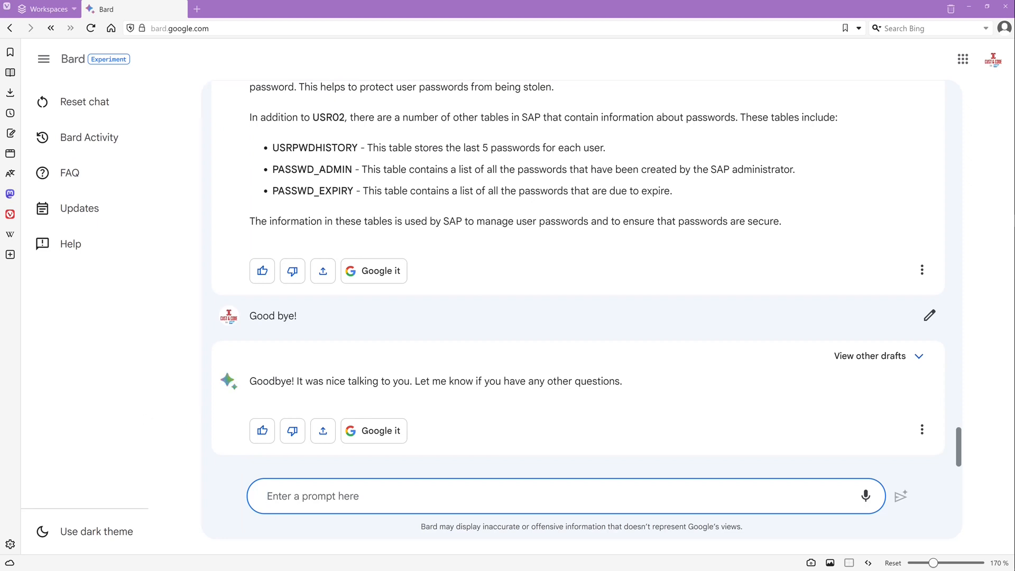
pyautogui.click(312, 496)
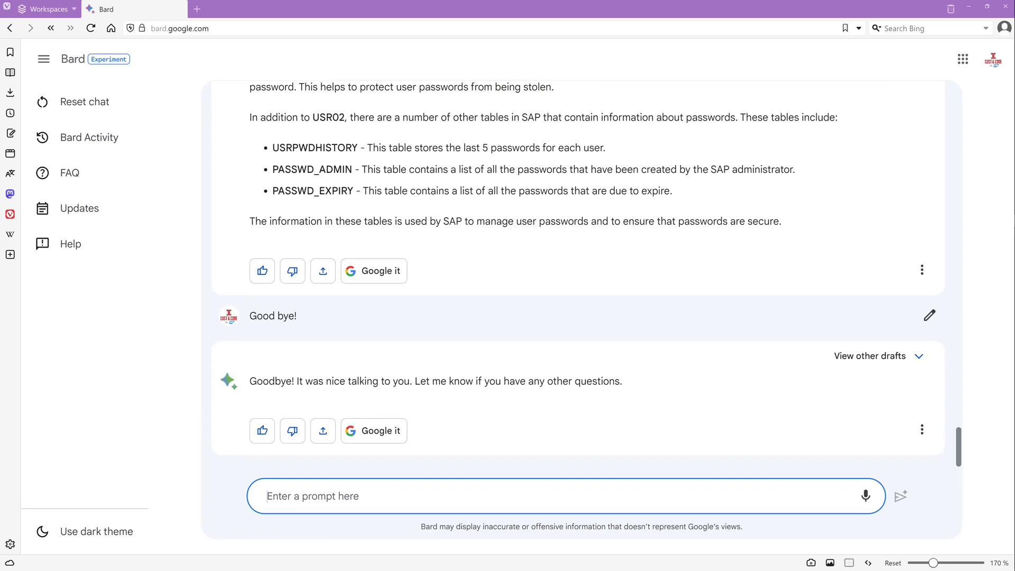